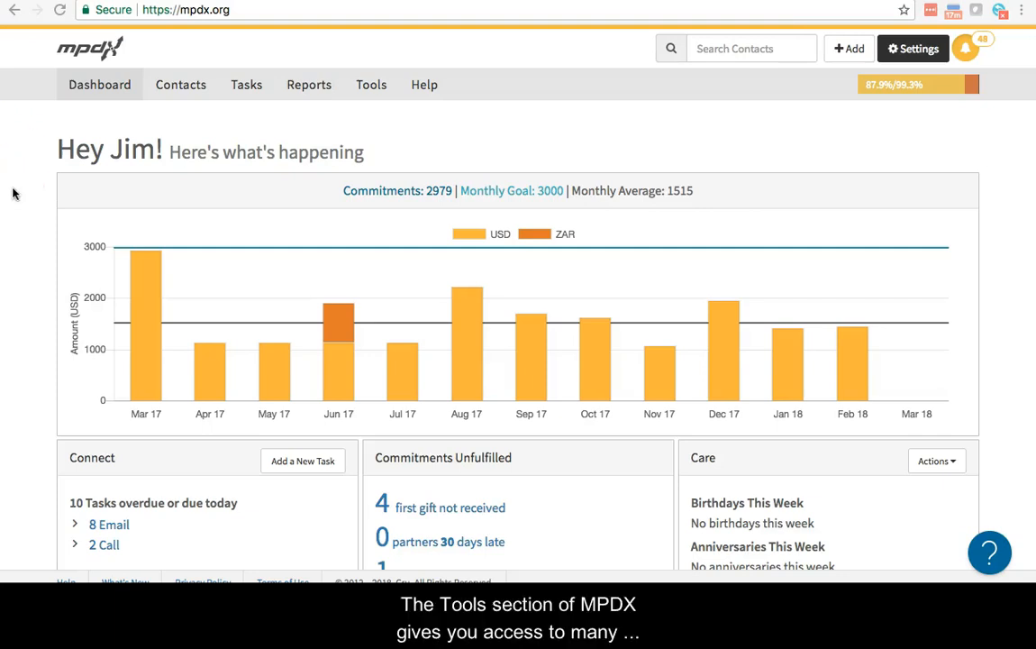
{"action": "mouse_move", "coordinate": [371, 99]}
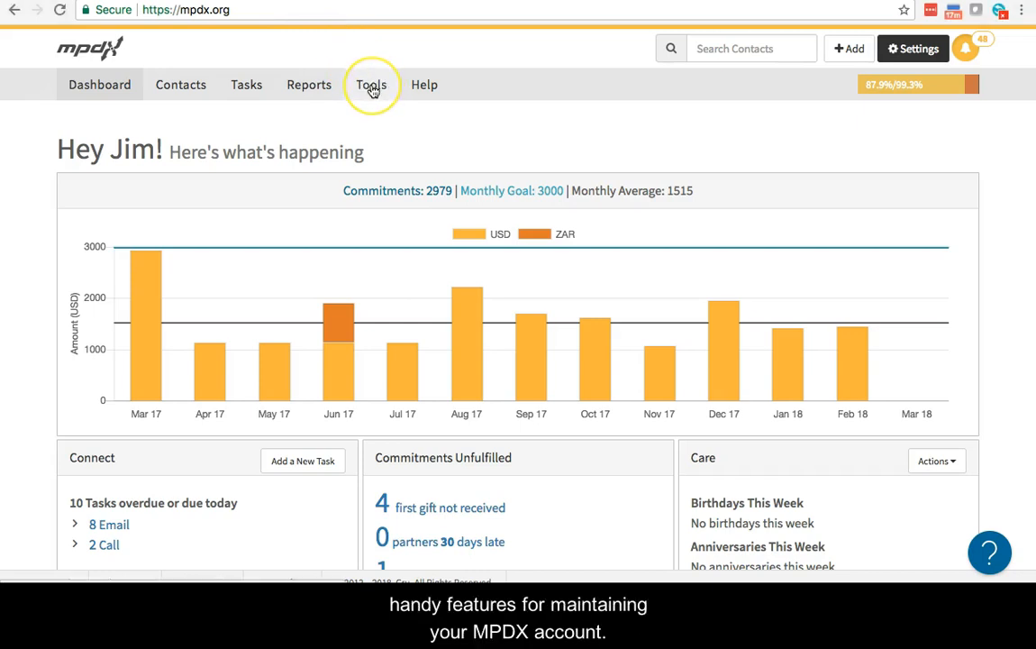
Step: Show the Tools page and browse its cards, from appeals and imports down to the merge tools
{"action": "left_click", "coordinate": [372, 85]}
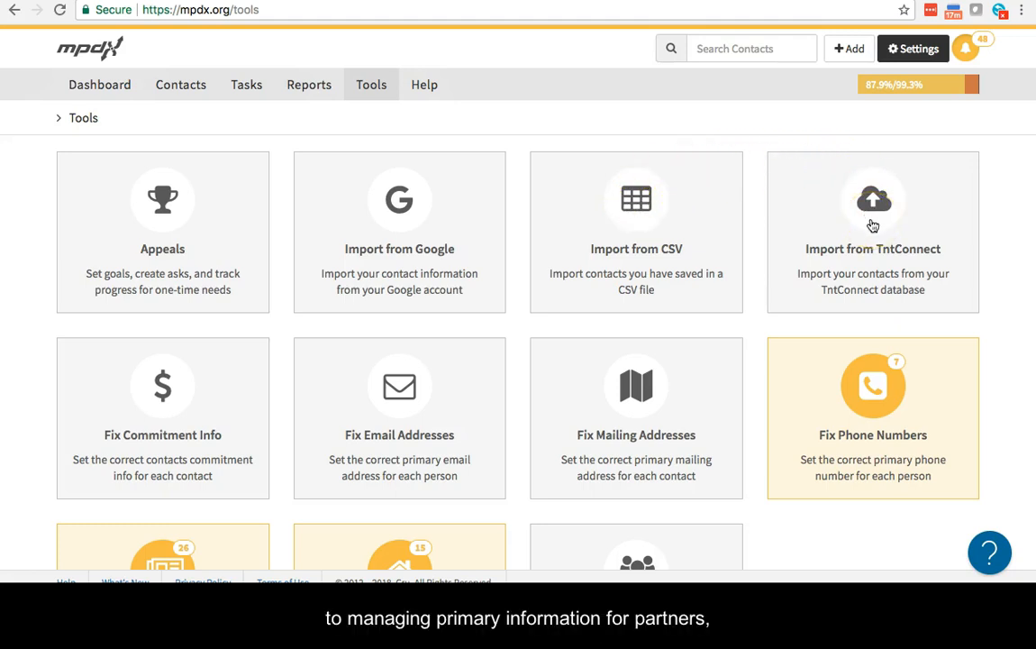
{"action": "scroll", "scroll_direction": "down", "scroll_amount": 3}
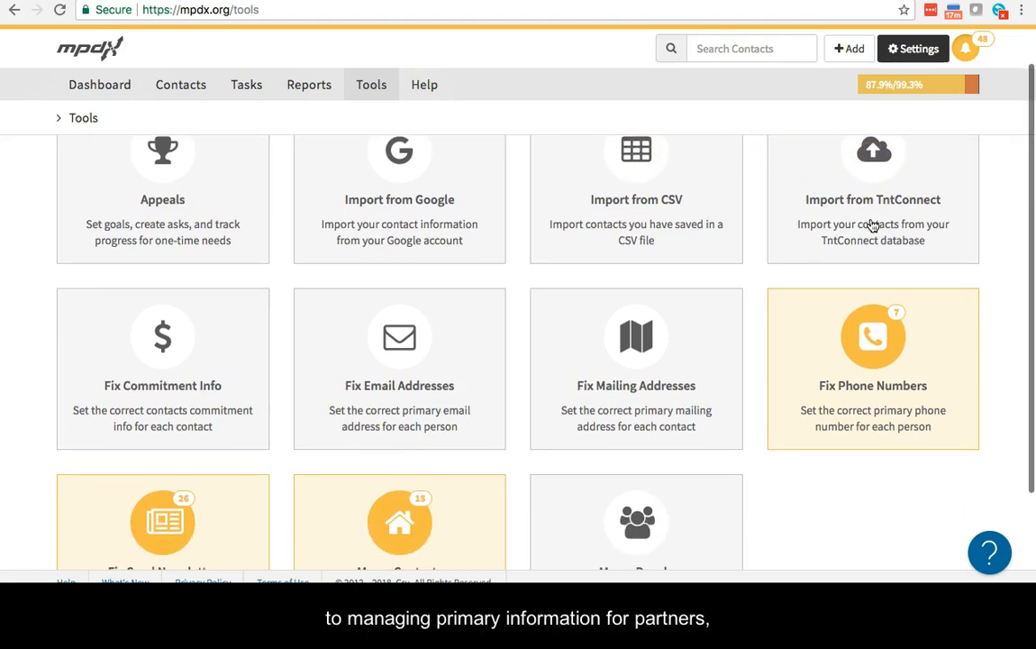
{"action": "scroll", "scroll_direction": "down", "scroll_amount": 3}
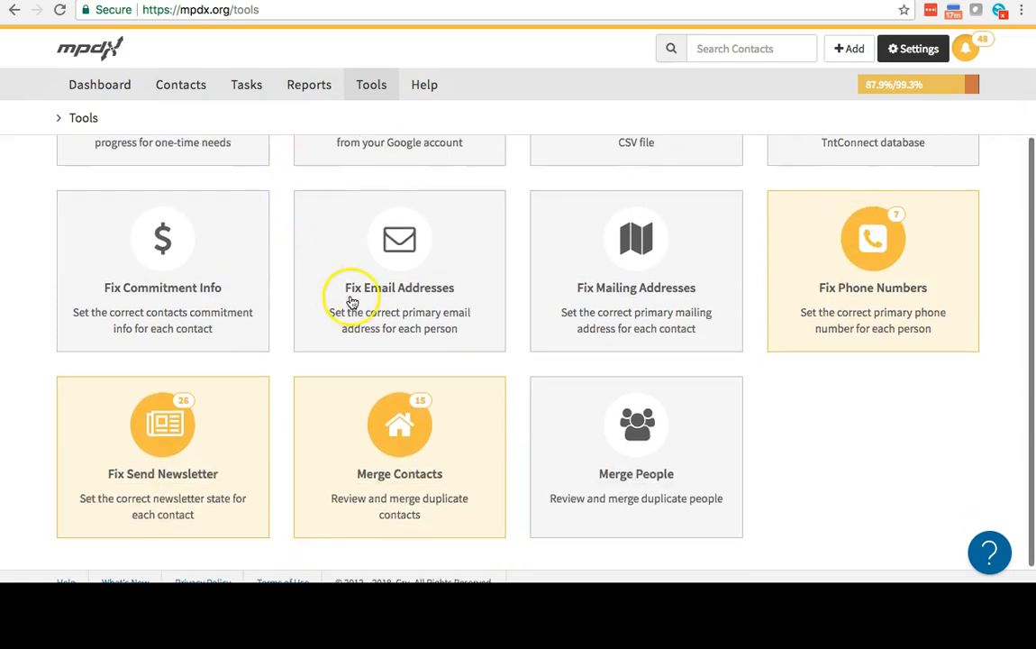
{"action": "mouse_move", "coordinate": [805, 263]}
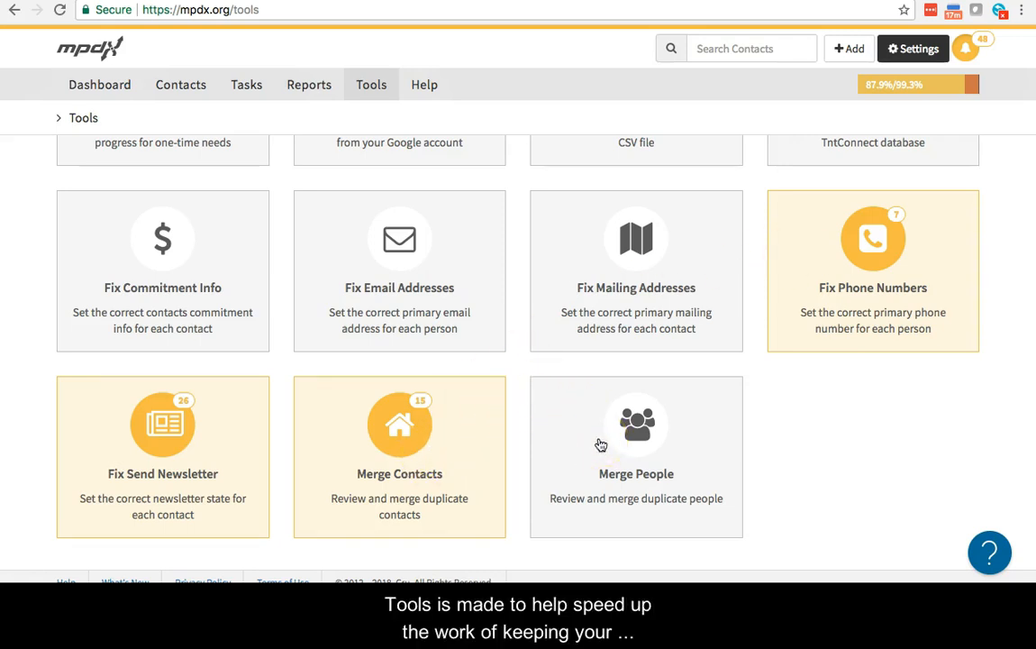
{"action": "scroll", "scroll_direction": "up", "scroll_amount": 3}
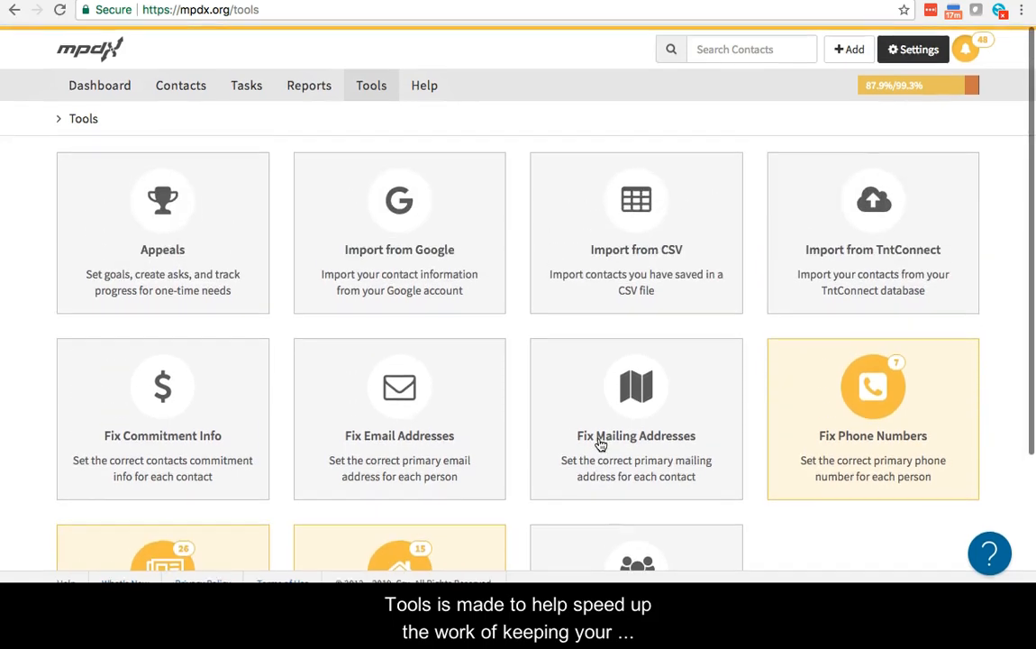
{"action": "mouse_move", "coordinate": [515, 119]}
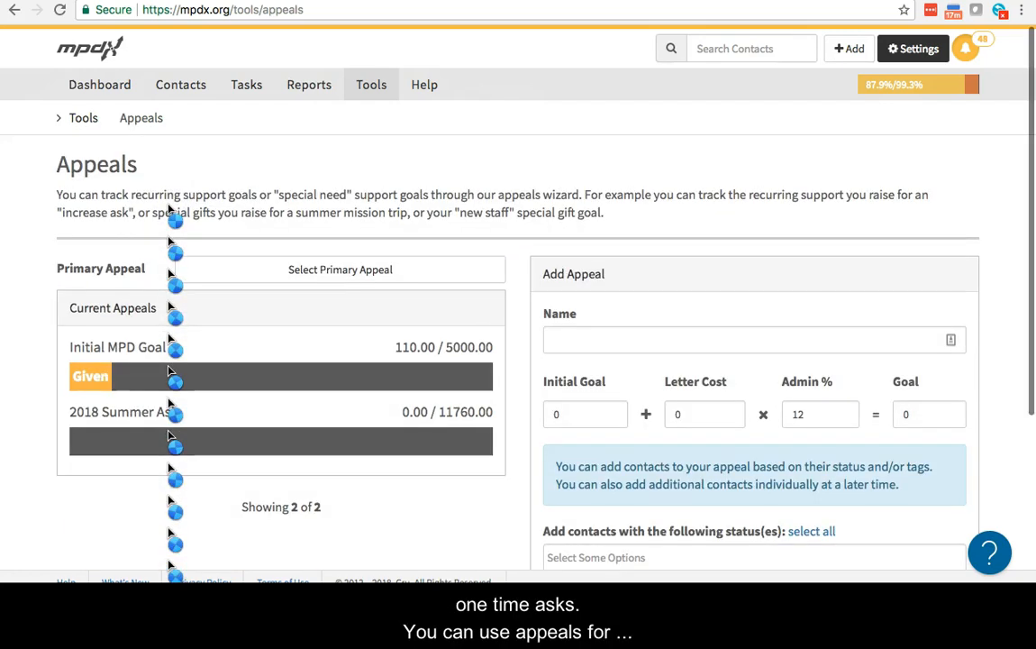
Step: Review the Appeals page with its two current appeals and briefly show the help topics panel
{"action": "scroll", "scroll_direction": "down", "scroll_amount": 3}
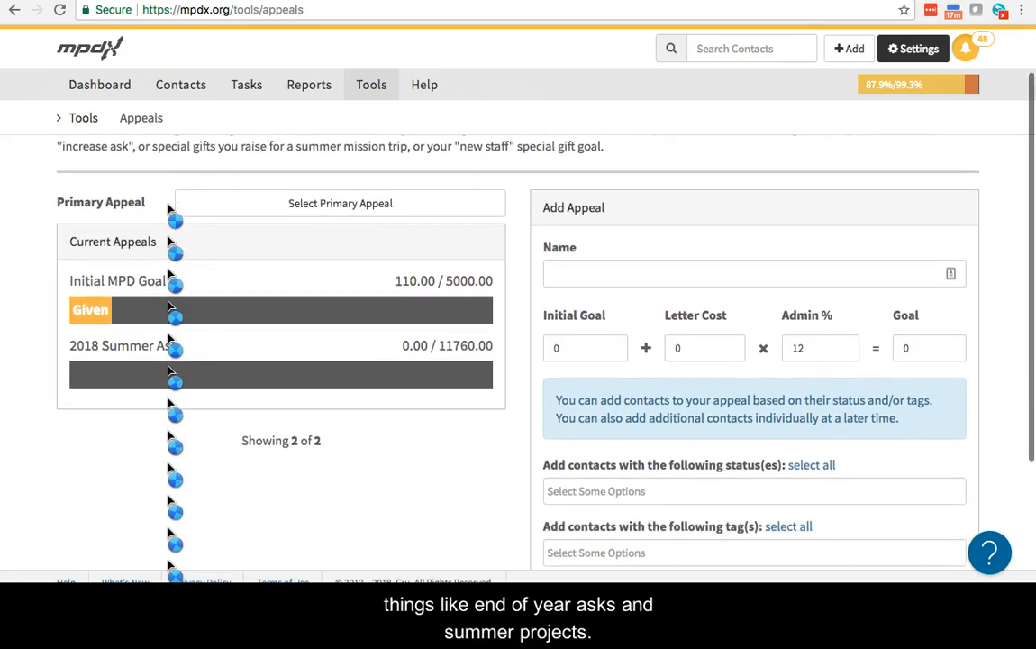
{"action": "scroll", "scroll_direction": "down", "scroll_amount": 3}
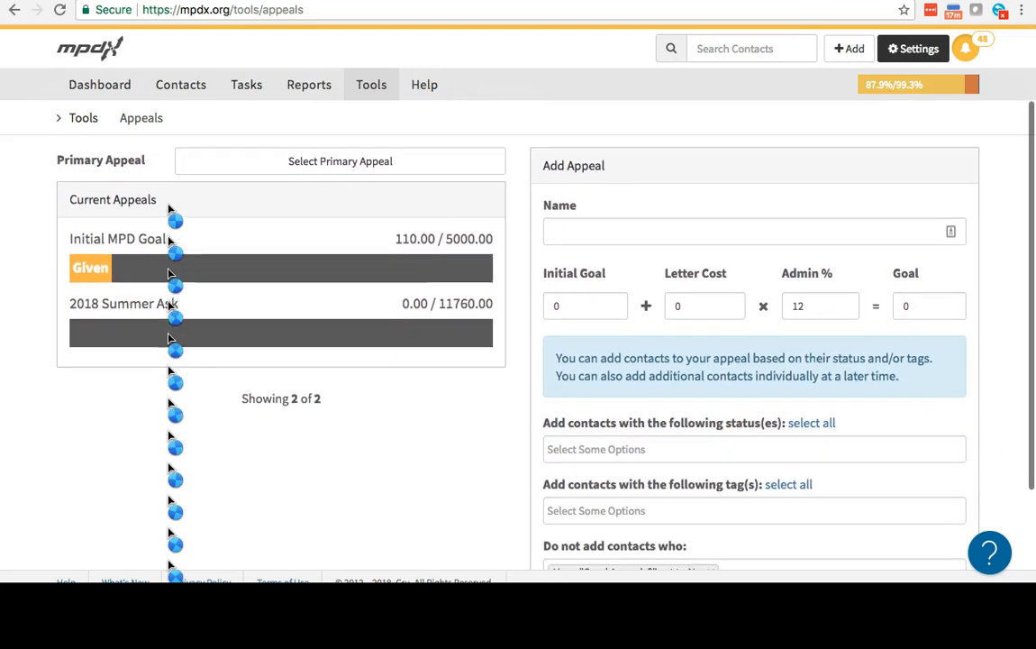
{"action": "scroll", "scroll_direction": "down", "scroll_amount": 3}
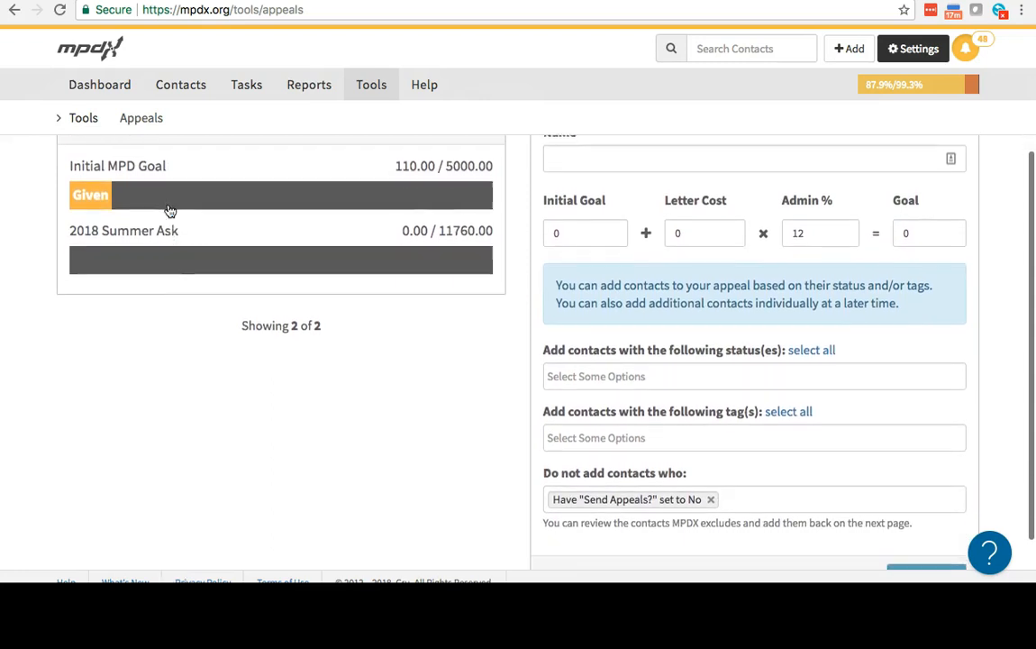
{"action": "scroll", "scroll_direction": "down", "scroll_amount": 3}
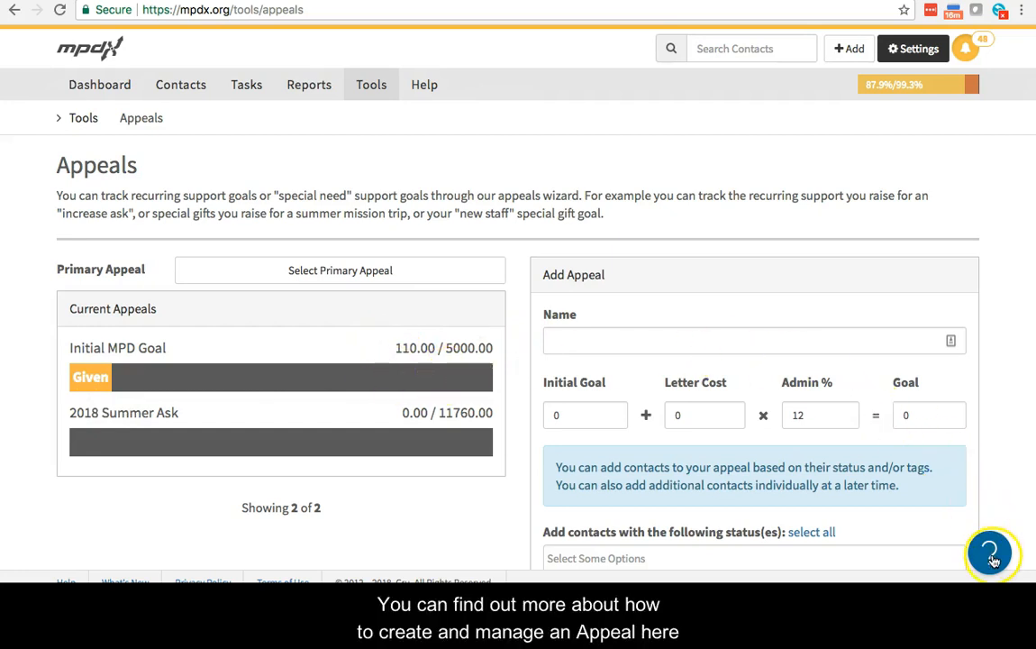
{"action": "left_click", "coordinate": [990, 570]}
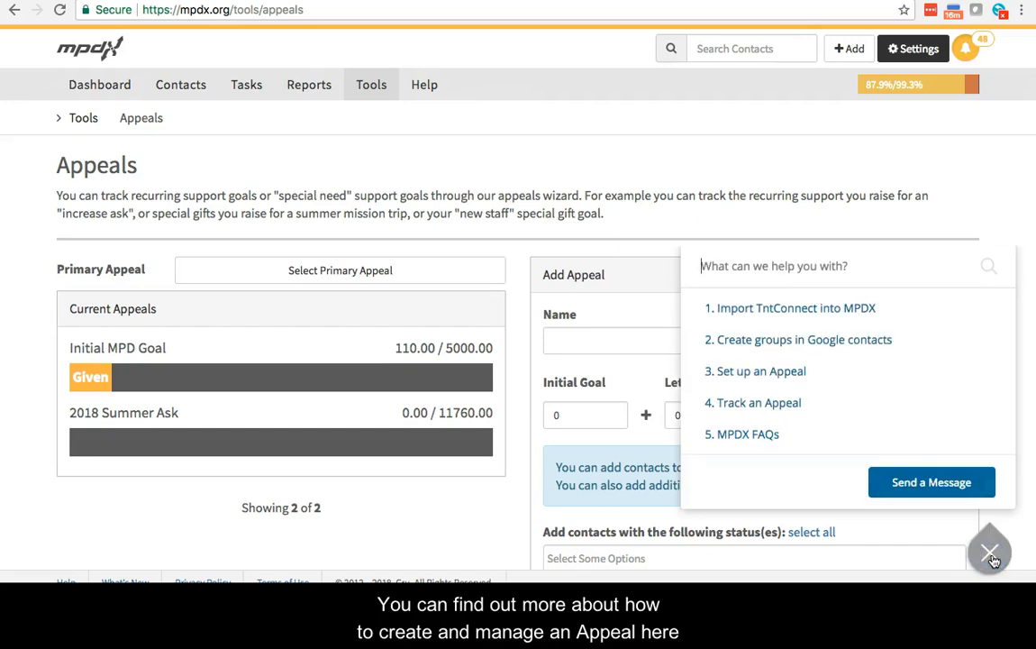
{"action": "mouse_move", "coordinate": [810, 366]}
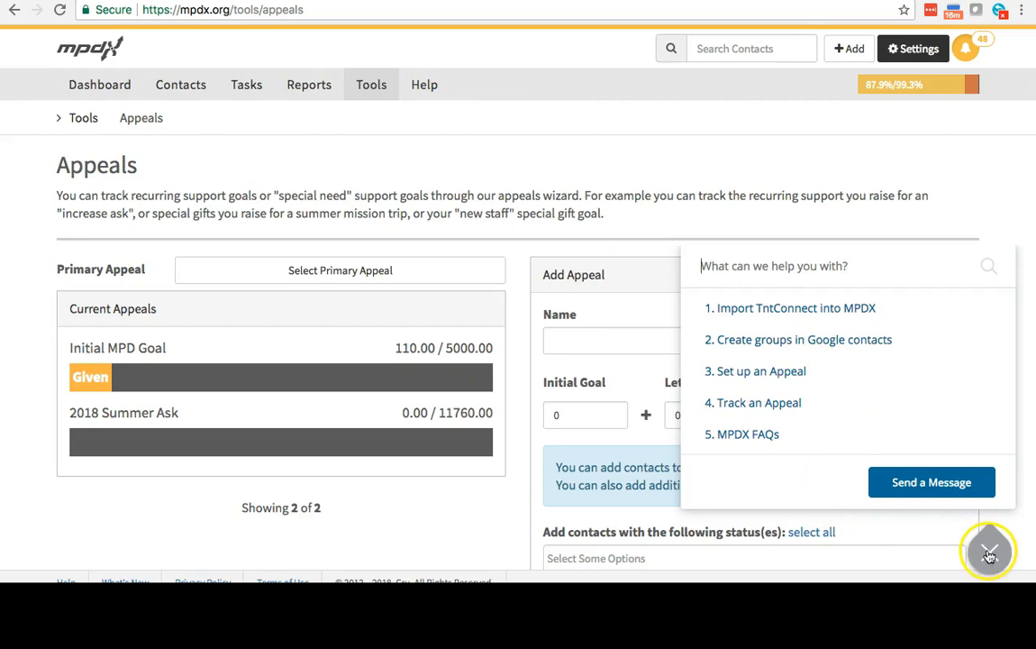
{"action": "left_click", "coordinate": [988, 555]}
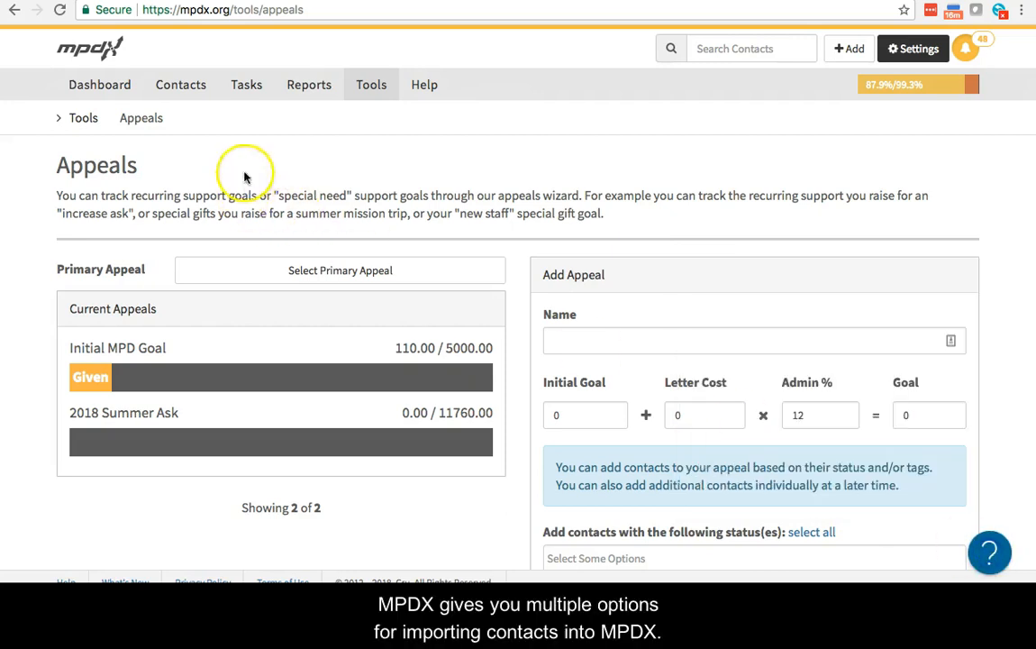
Step: From Tools, visit the Import from Google, CSV and TntConnect pages in turn
{"action": "left_click", "coordinate": [372, 85]}
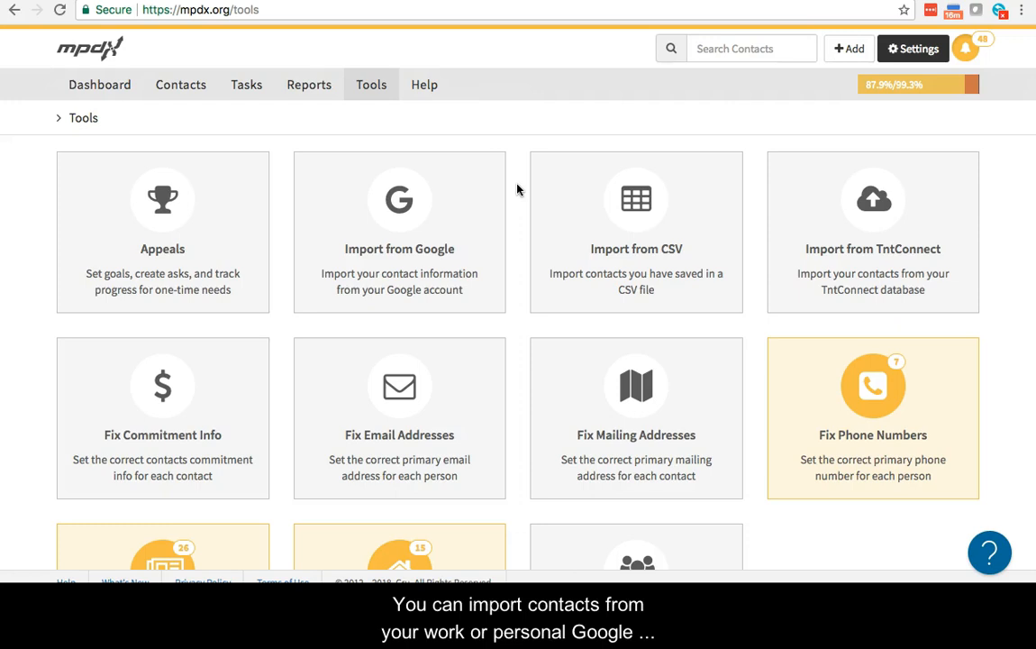
{"action": "mouse_move", "coordinate": [472, 206]}
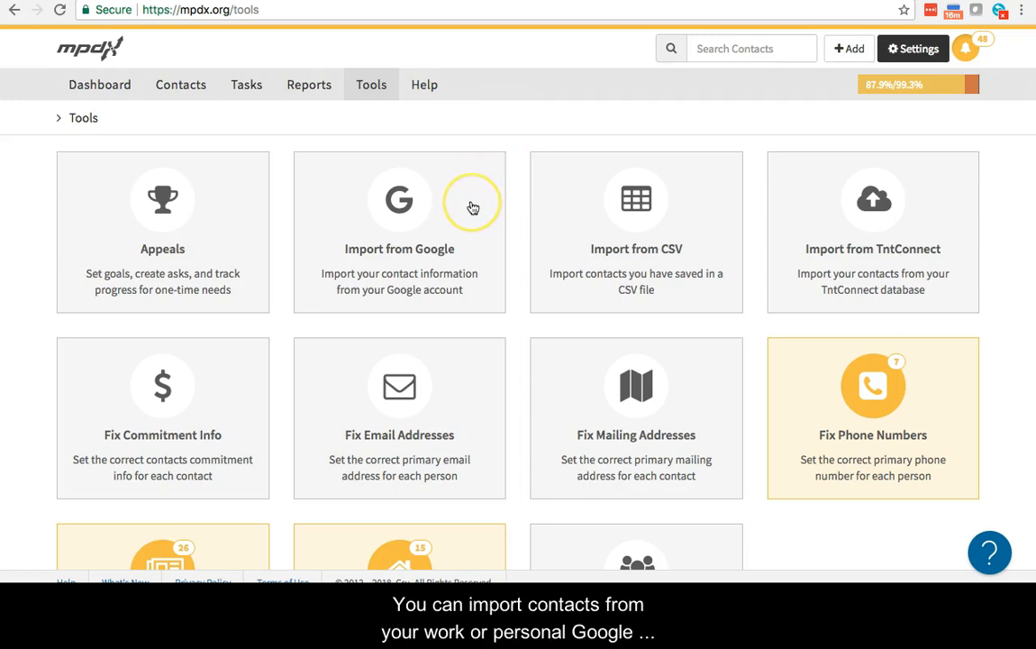
{"action": "left_click", "coordinate": [472, 205]}
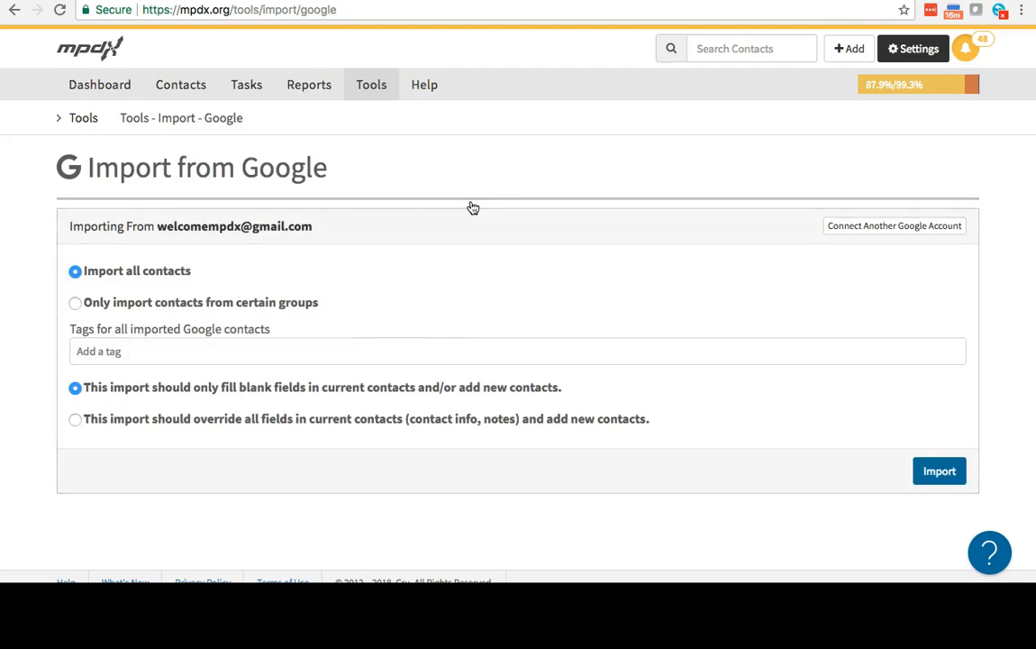
{"action": "left_click", "coordinate": [83, 118]}
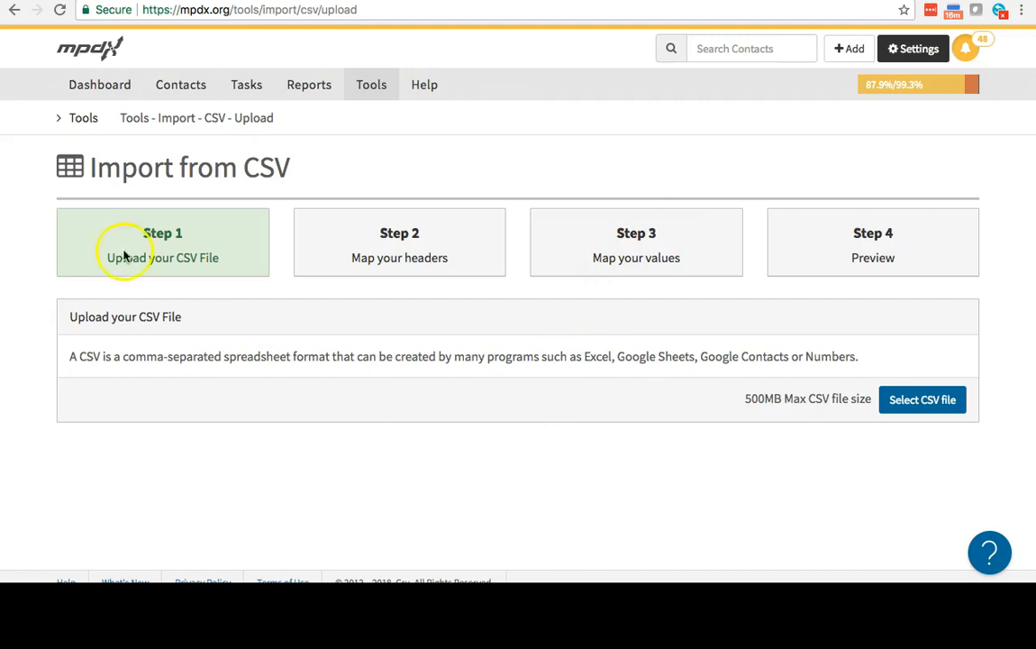
{"action": "left_click", "coordinate": [58, 119]}
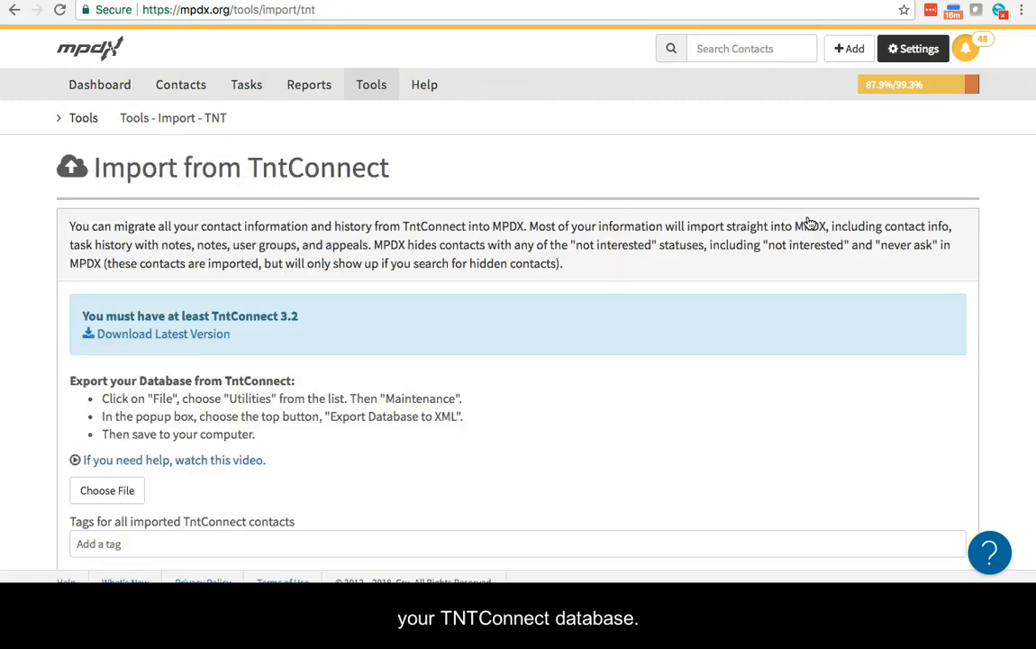
Step: Read down the Import from TntConnect page and briefly show its help topics panel
{"action": "scroll", "scroll_direction": "down", "scroll_amount": 3}
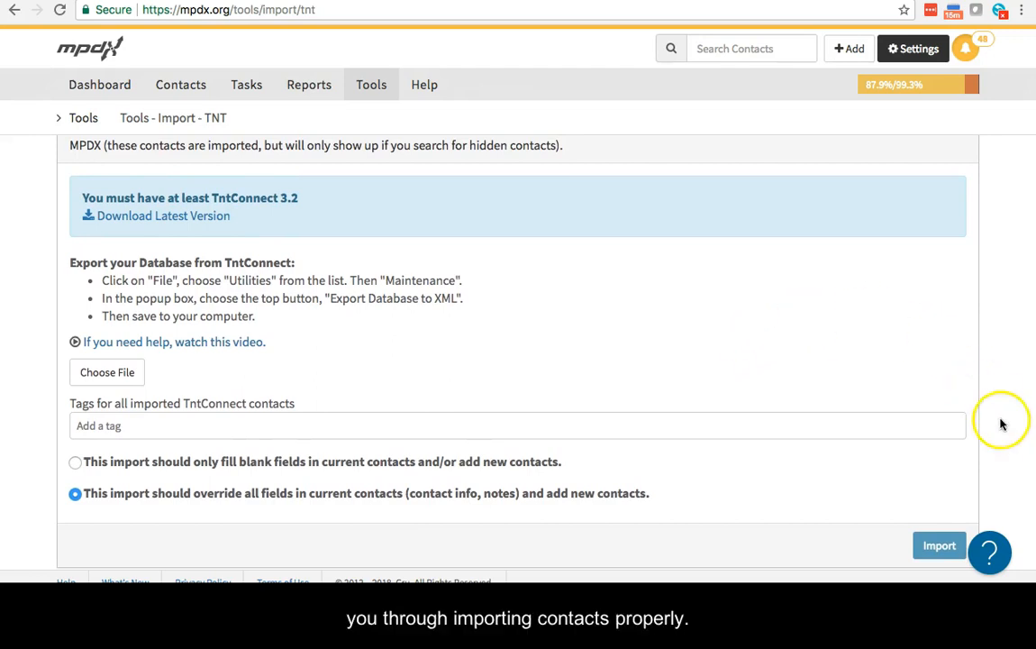
{"action": "left_click", "coordinate": [989, 551]}
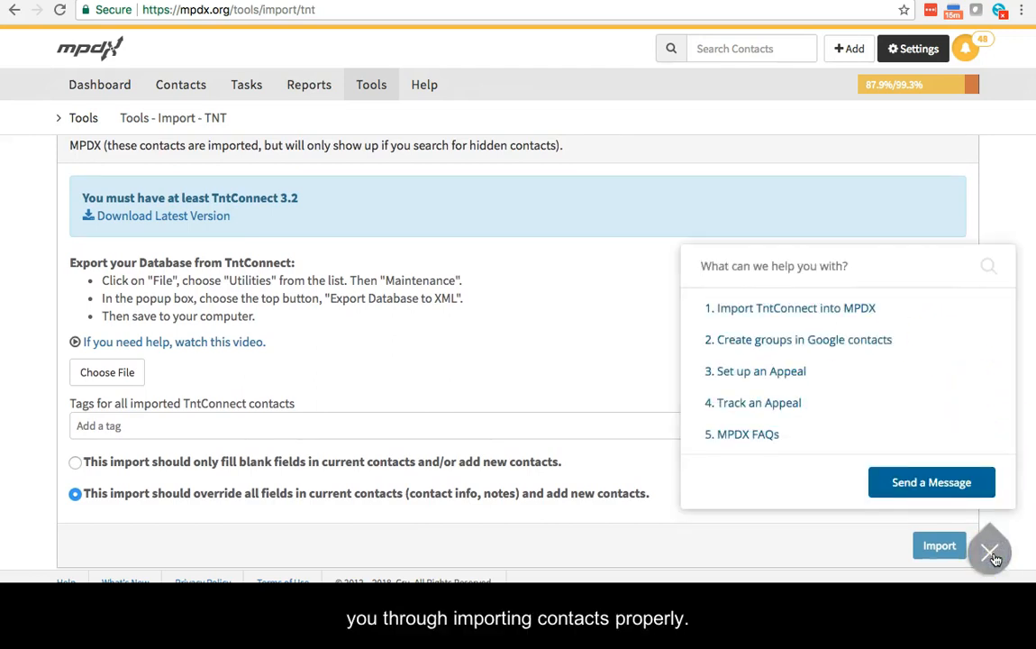
{"action": "mouse_move", "coordinate": [834, 317]}
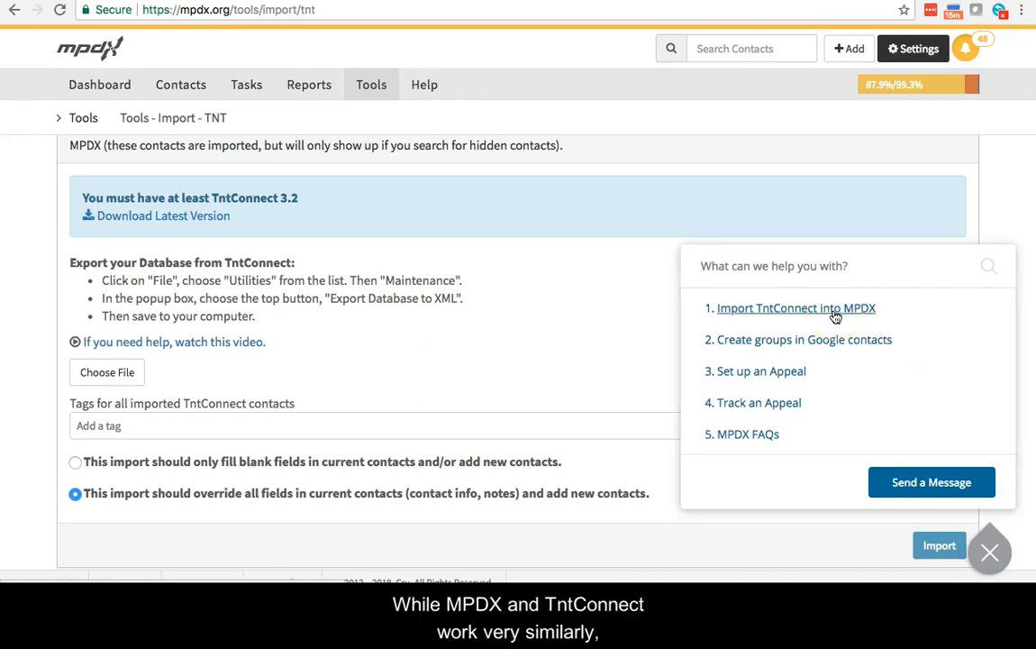
{"action": "mouse_move", "coordinate": [987, 562]}
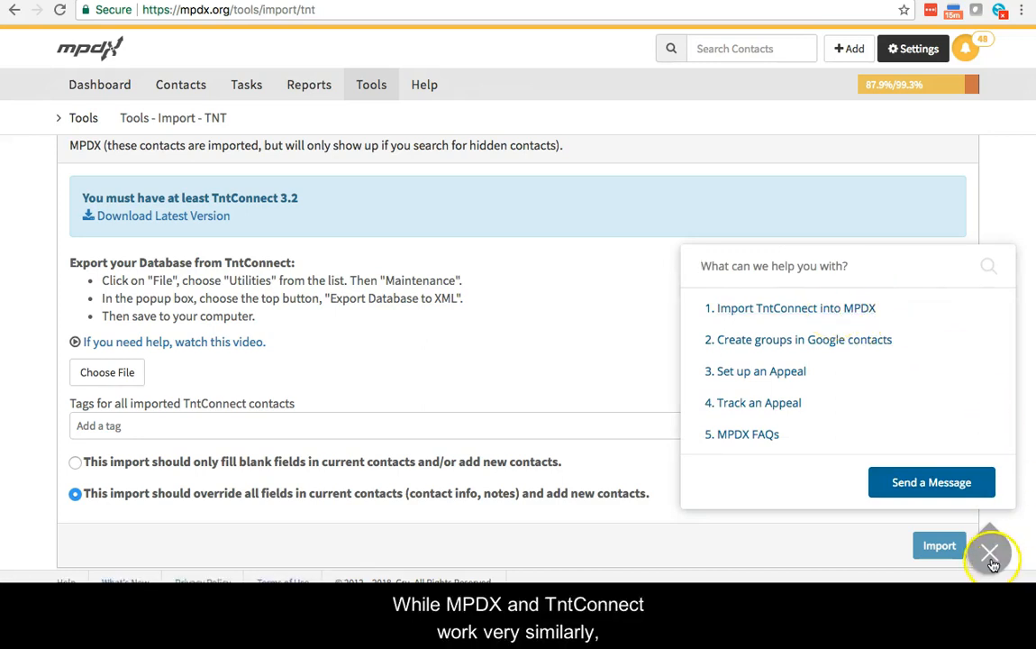
{"action": "left_click", "coordinate": [990, 554]}
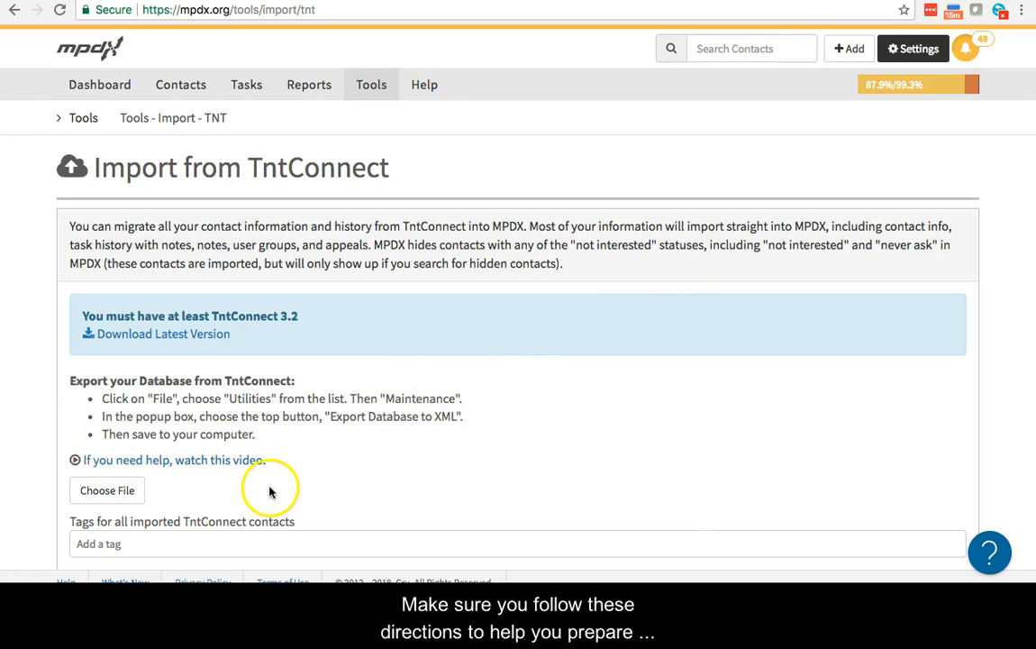
Step: Read the help guide on exporting and importing TntConnect data, then dismiss it
{"action": "left_click", "coordinate": [991, 551]}
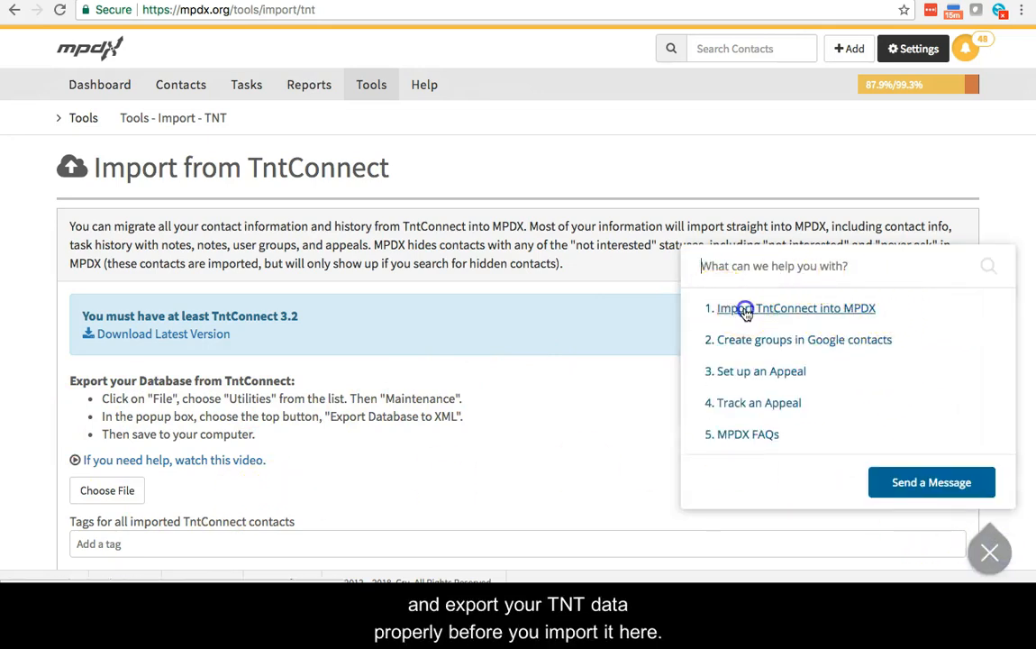
{"action": "left_click", "coordinate": [796, 307]}
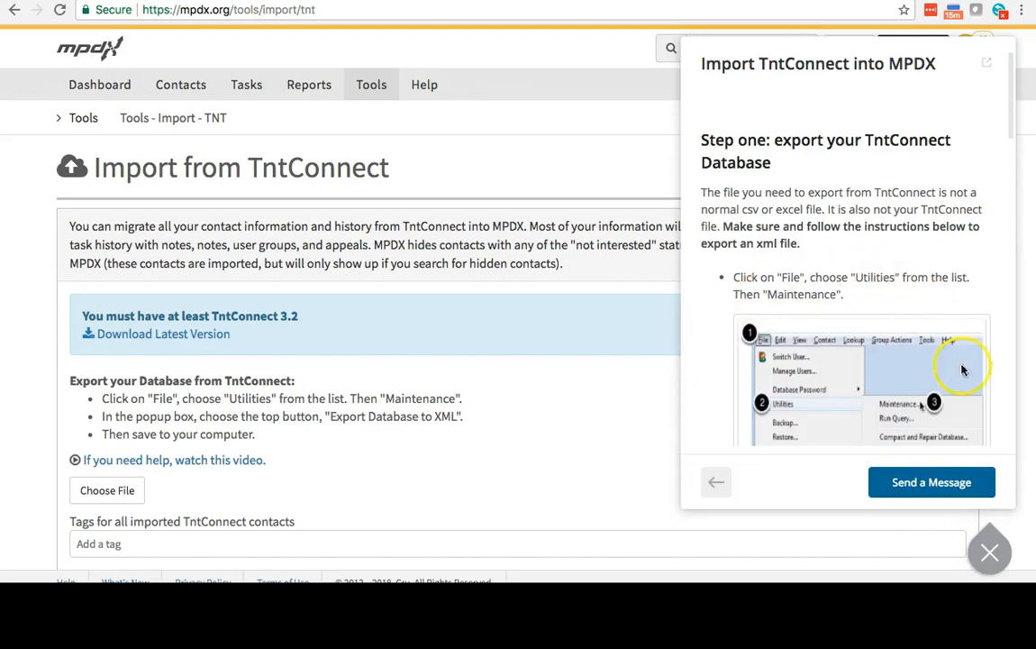
{"action": "scroll", "scroll_direction": "down", "scroll_amount": 3}
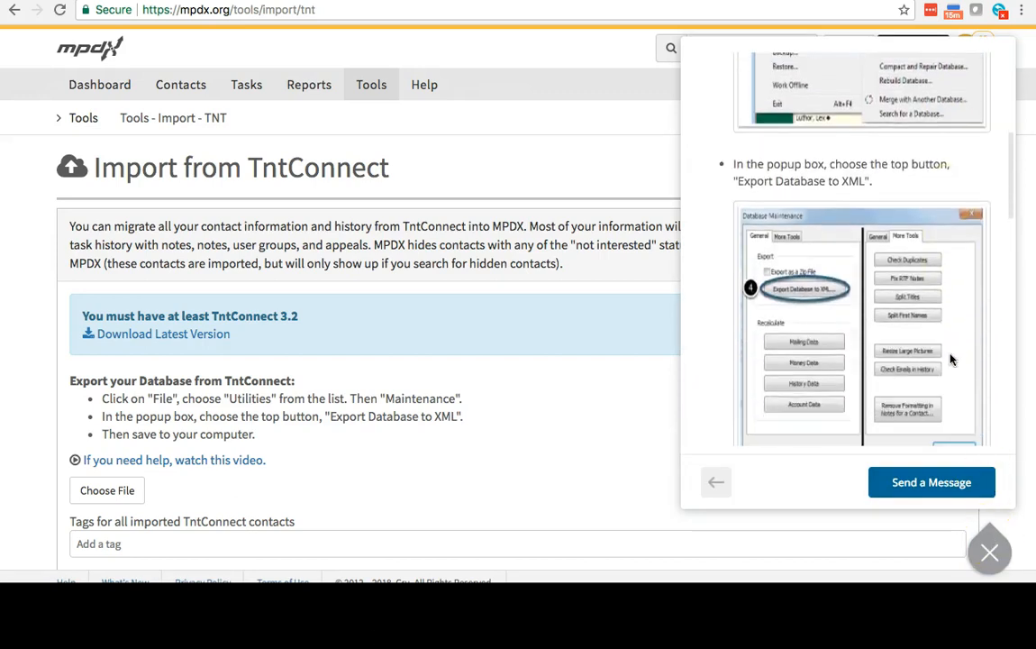
{"action": "scroll", "scroll_direction": "down", "scroll_amount": 3}
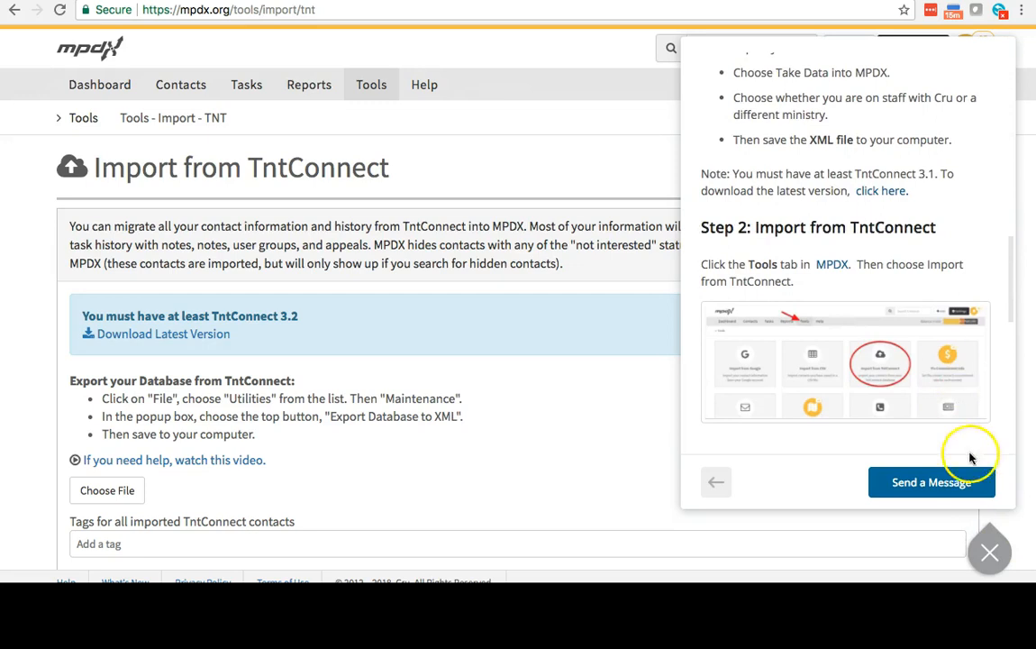
{"action": "left_click", "coordinate": [990, 552]}
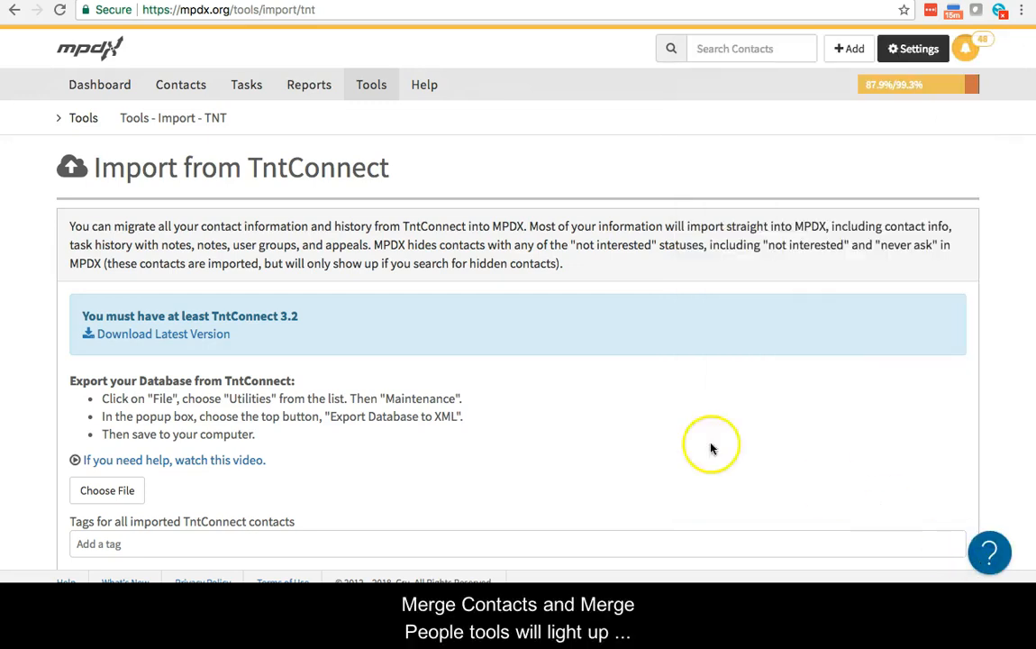
{"action": "mouse_move", "coordinate": [370, 84]}
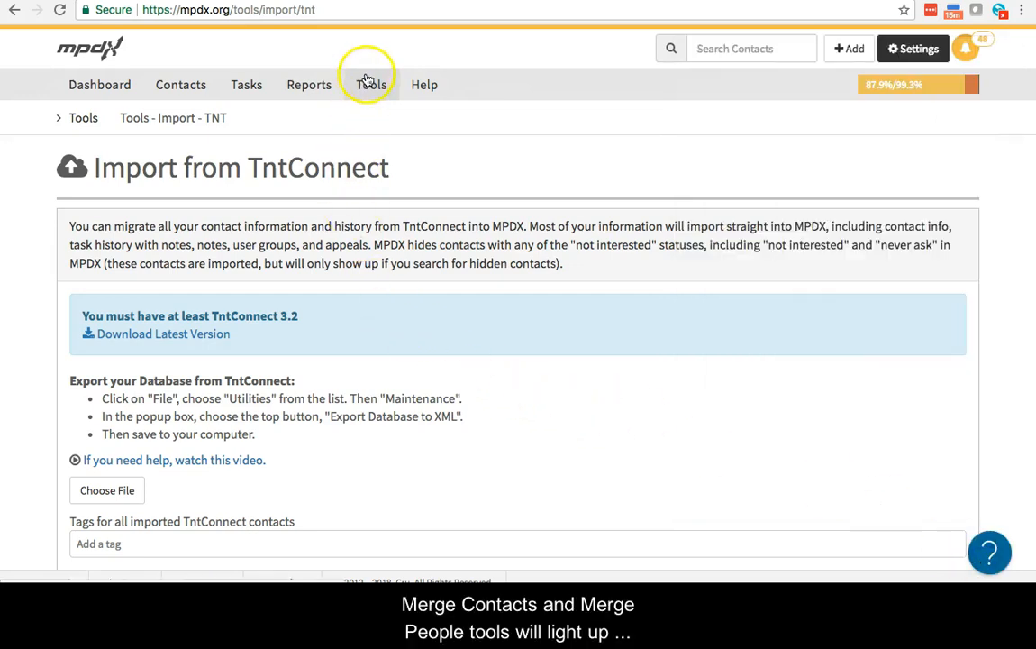
Step: Return to Tools and bring up the Merge Contacts list of suggested duplicate pairs
{"action": "left_click", "coordinate": [371, 84]}
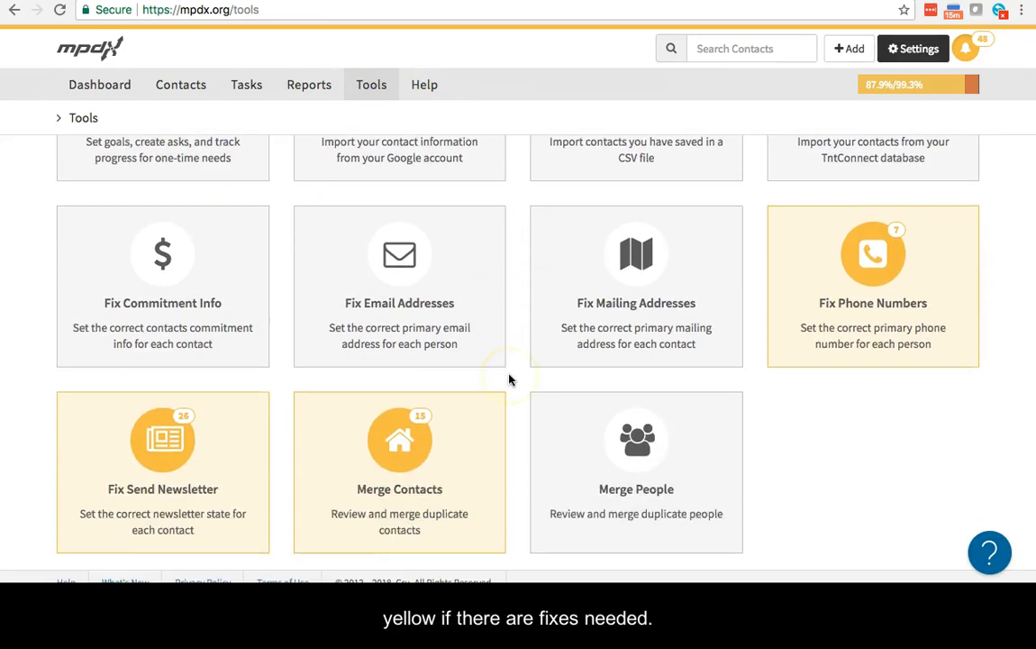
{"action": "scroll", "scroll_direction": "down", "scroll_amount": 3}
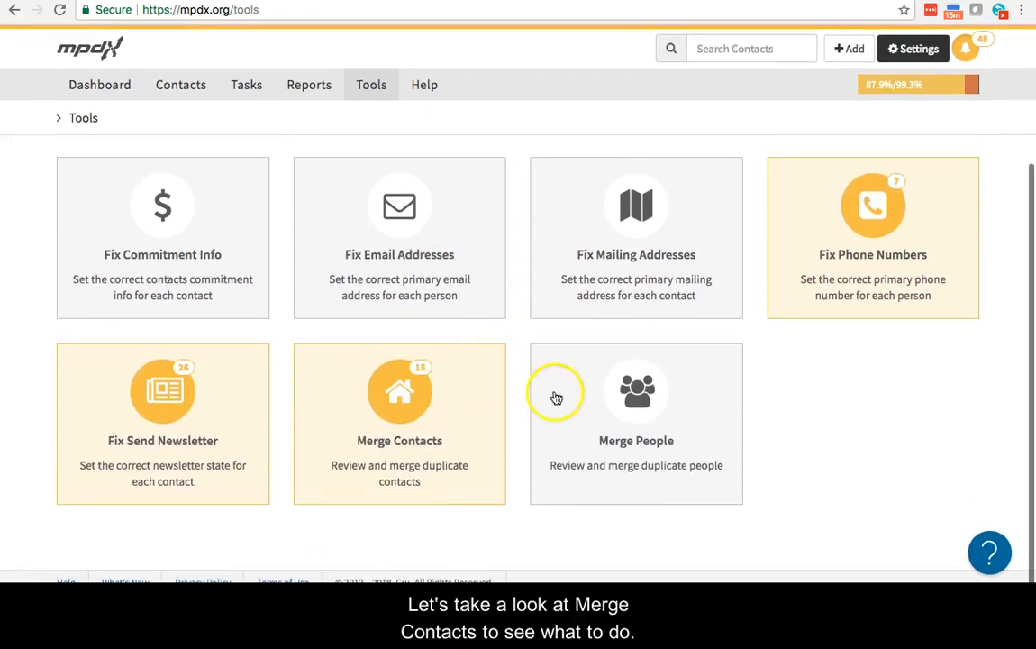
{"action": "mouse_move", "coordinate": [456, 402]}
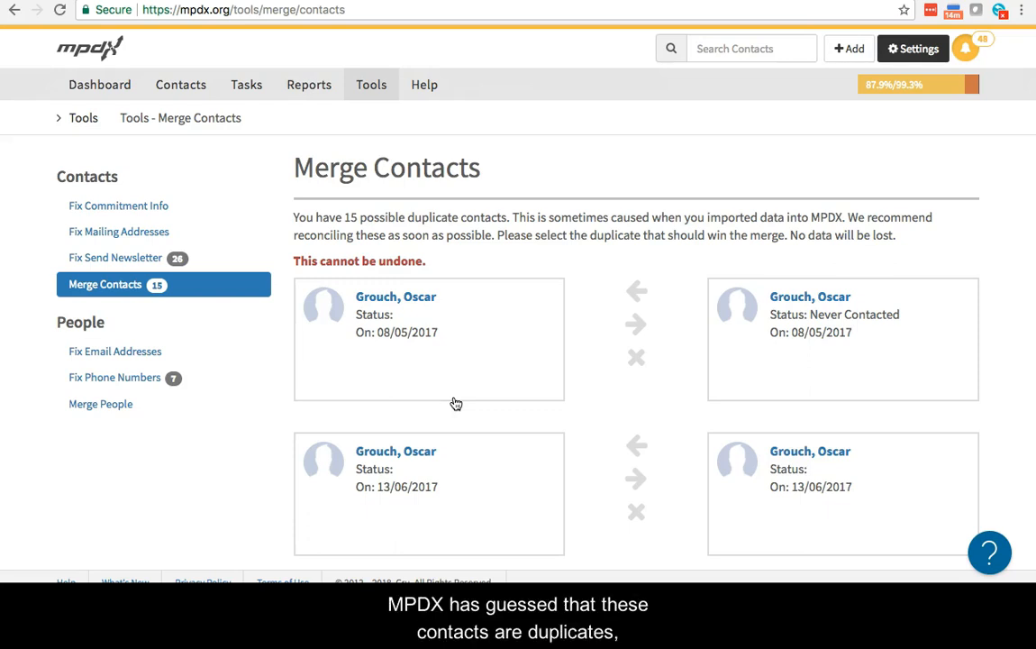
{"action": "mouse_move", "coordinate": [494, 349]}
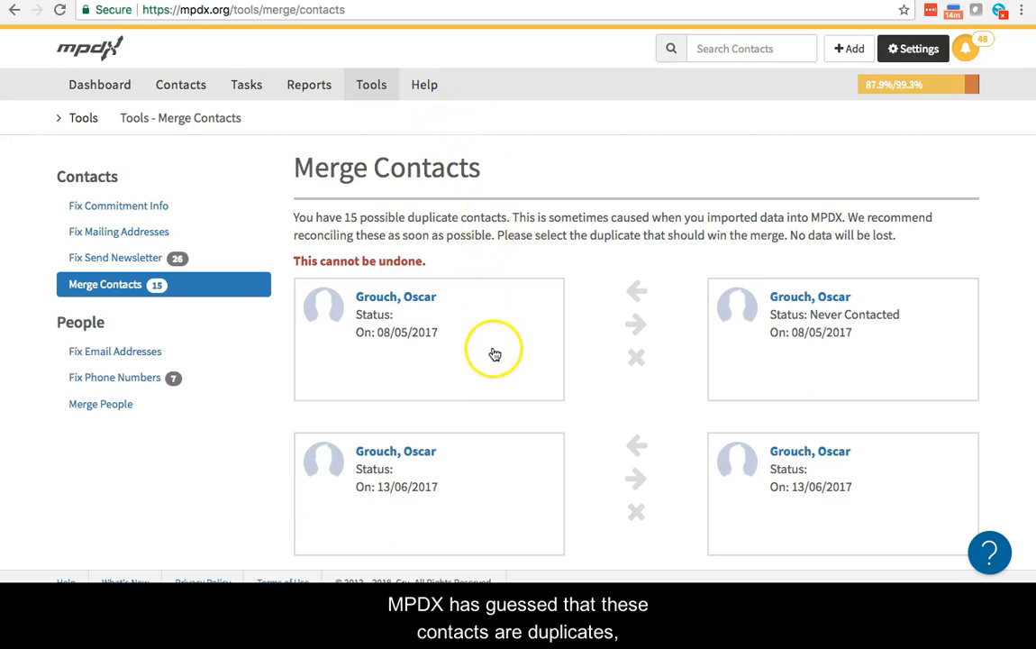
{"action": "mouse_move", "coordinate": [519, 339]}
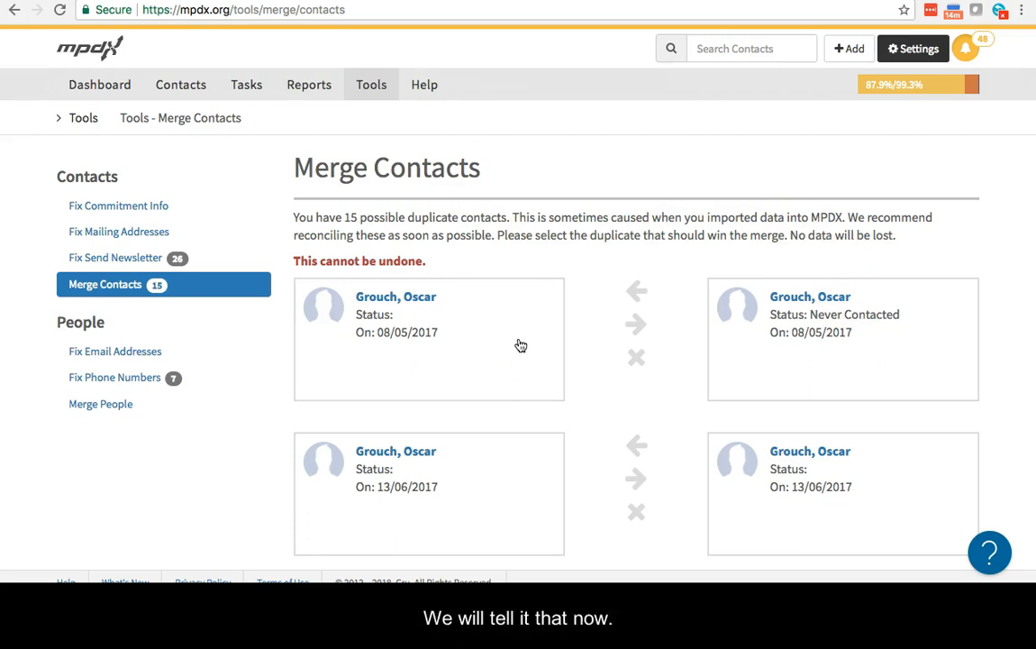
{"action": "mouse_move", "coordinate": [912, 364]}
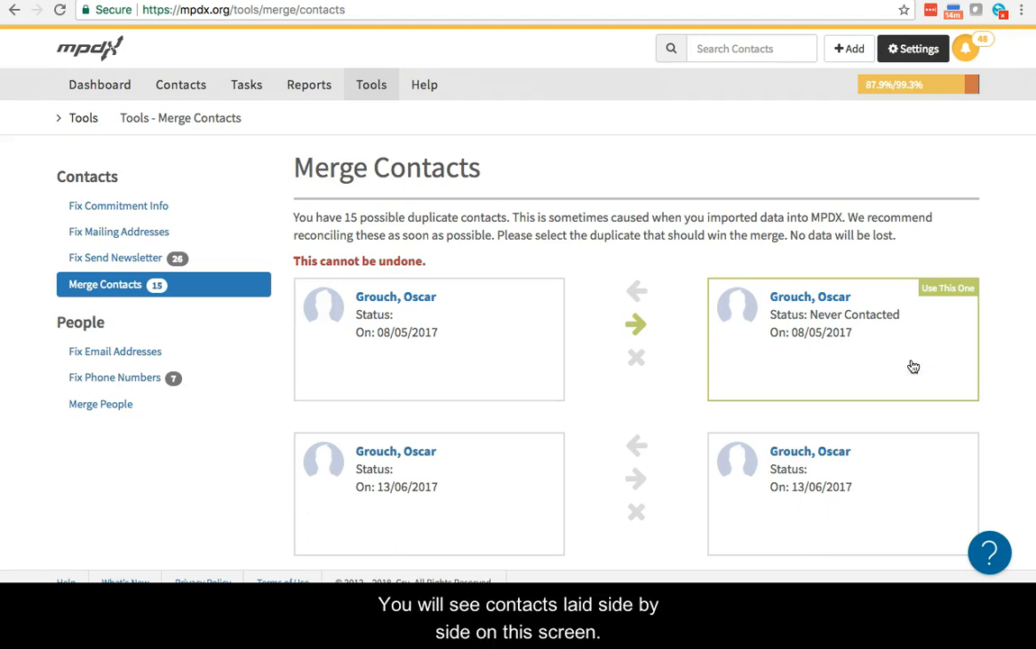
{"action": "scroll", "scroll_direction": "down", "scroll_amount": 3}
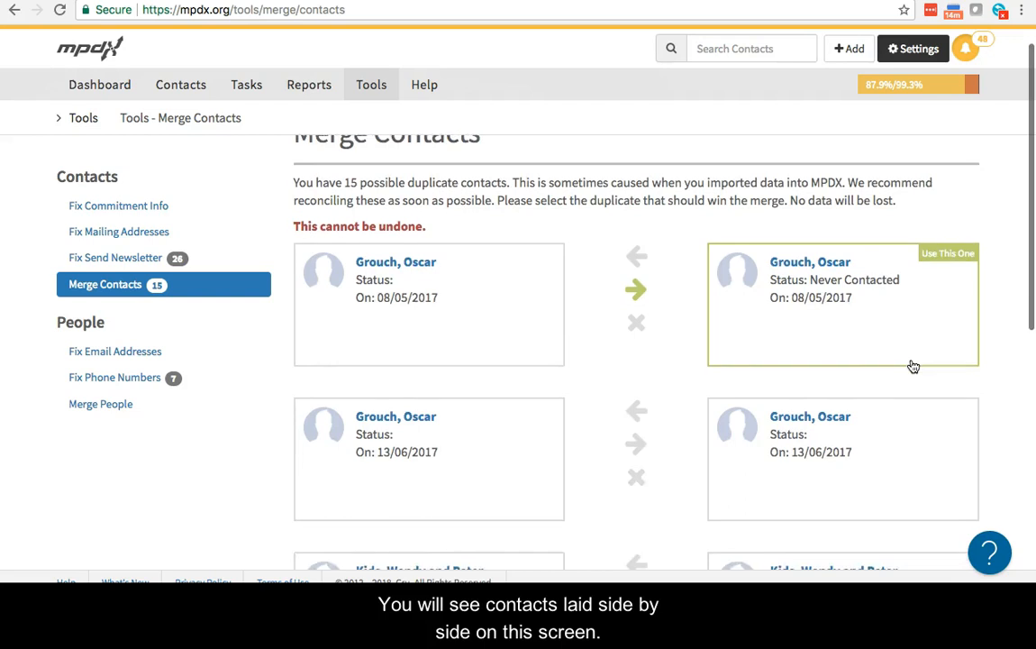
{"action": "scroll", "scroll_direction": "down", "scroll_amount": 3}
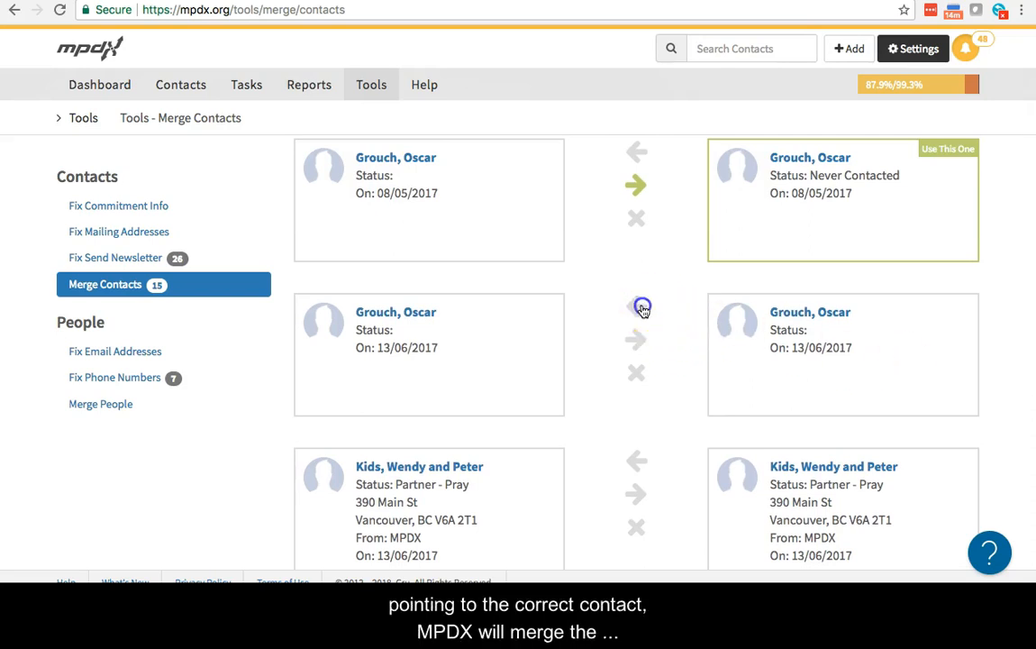
Step: Keep the left Grouch, Oscar record and the right Kids, Wendy and Peter record as winners
{"action": "left_click", "coordinate": [636, 306]}
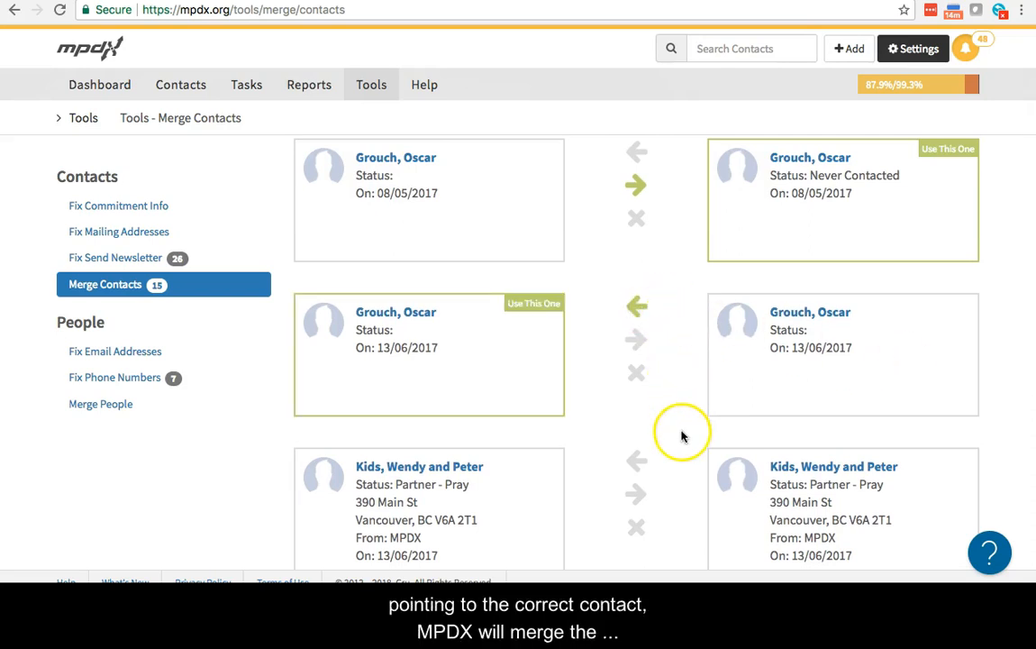
{"action": "mouse_move", "coordinate": [641, 501]}
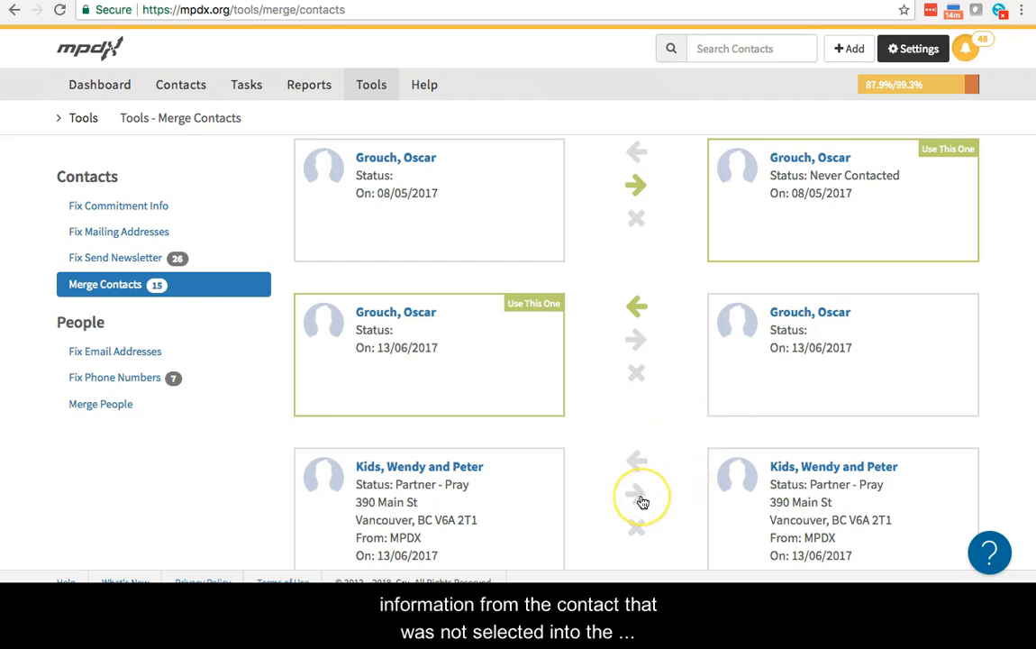
{"action": "mouse_move", "coordinate": [642, 501]}
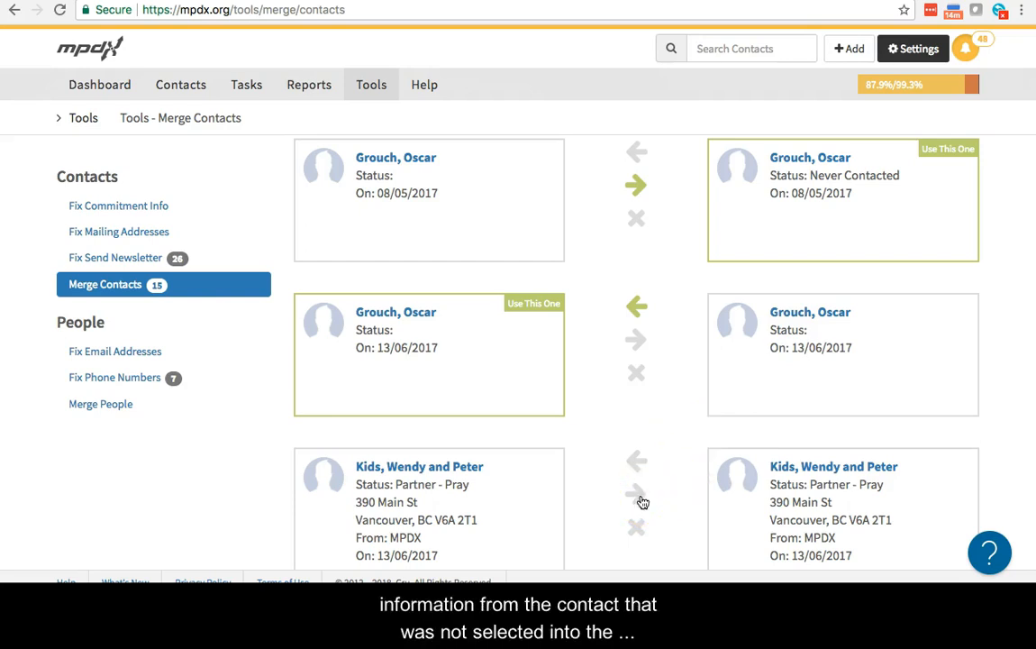
{"action": "left_click", "coordinate": [636, 493]}
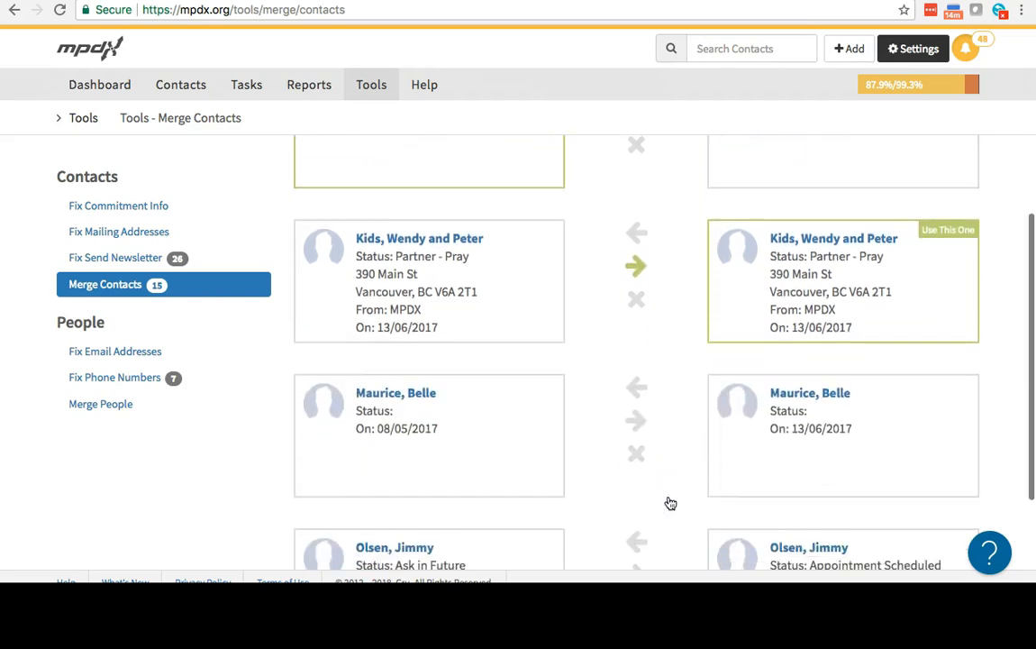
{"action": "scroll", "scroll_direction": "down", "scroll_amount": 3}
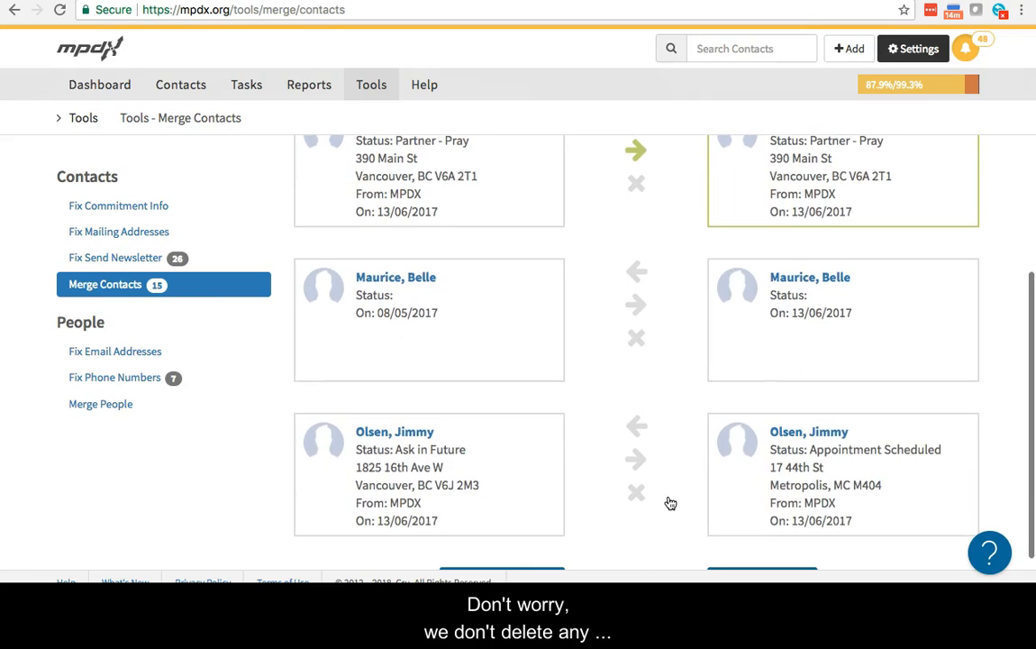
{"action": "mouse_move", "coordinate": [674, 404]}
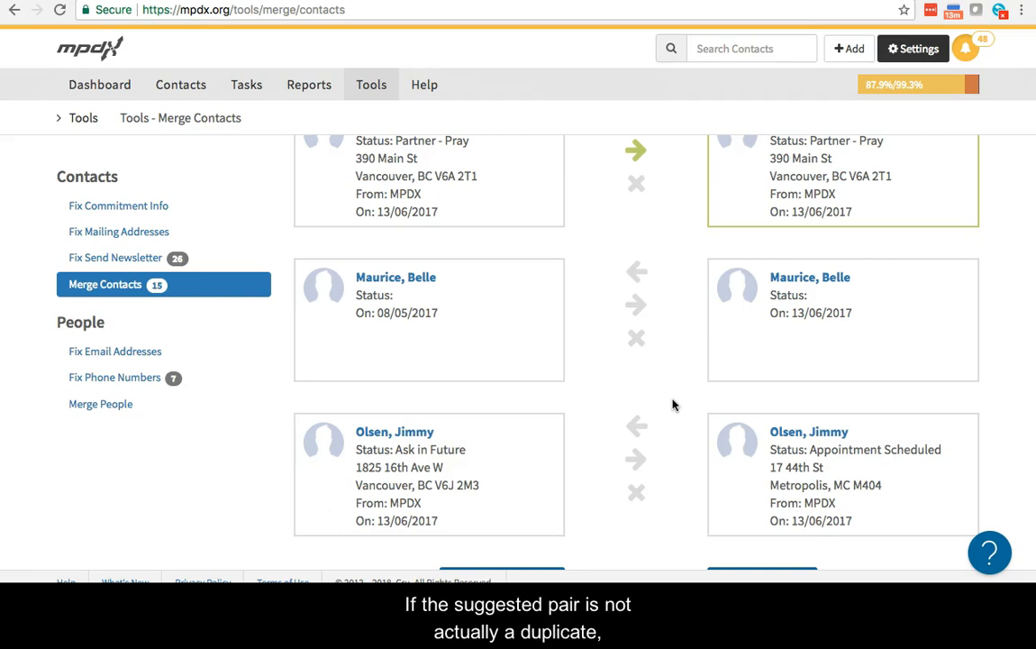
{"action": "mouse_move", "coordinate": [639, 317]}
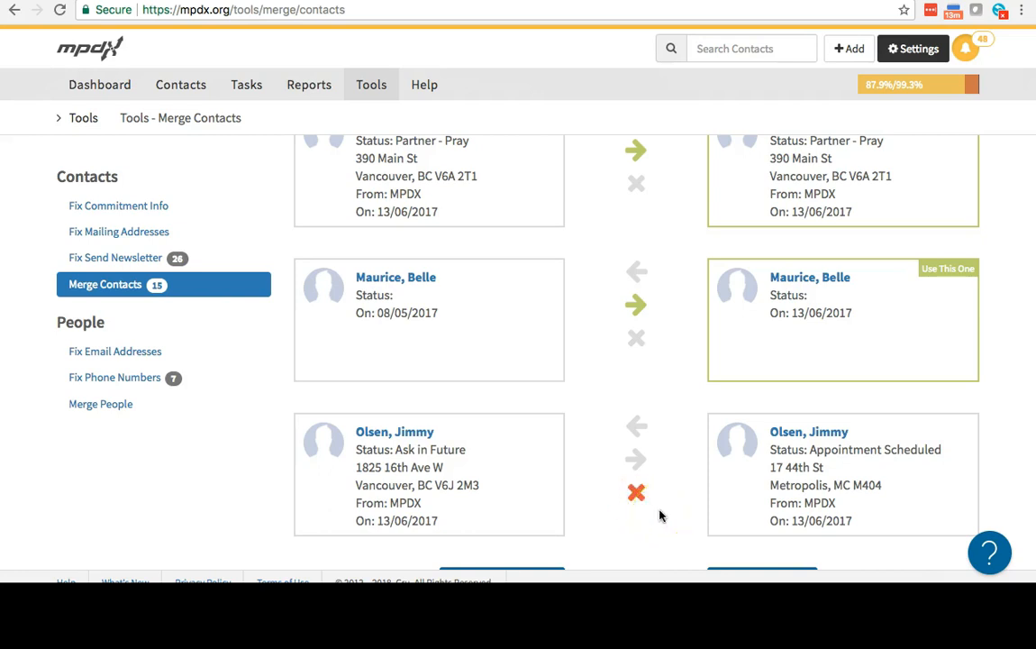
{"action": "scroll", "scroll_direction": "down", "scroll_amount": 3}
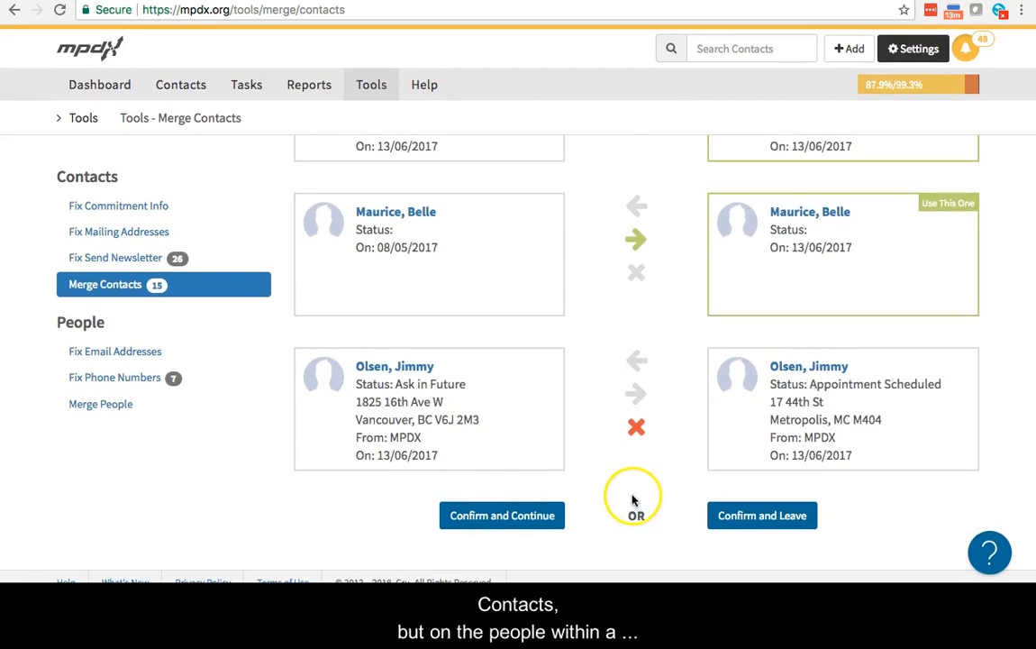
{"action": "mouse_move", "coordinate": [543, 505]}
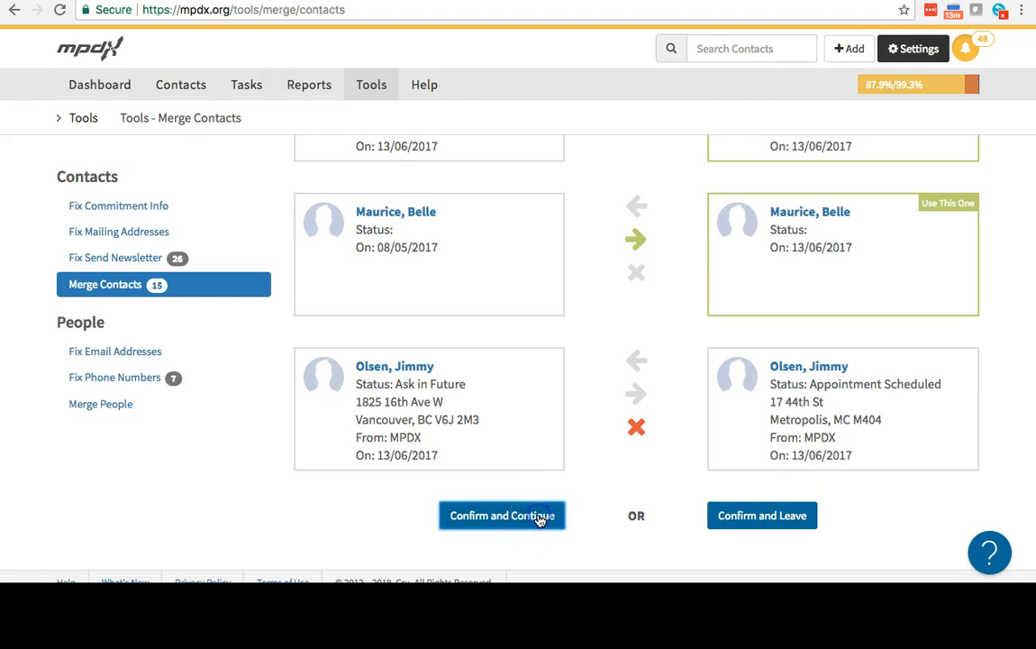
{"action": "mouse_move", "coordinate": [606, 384]}
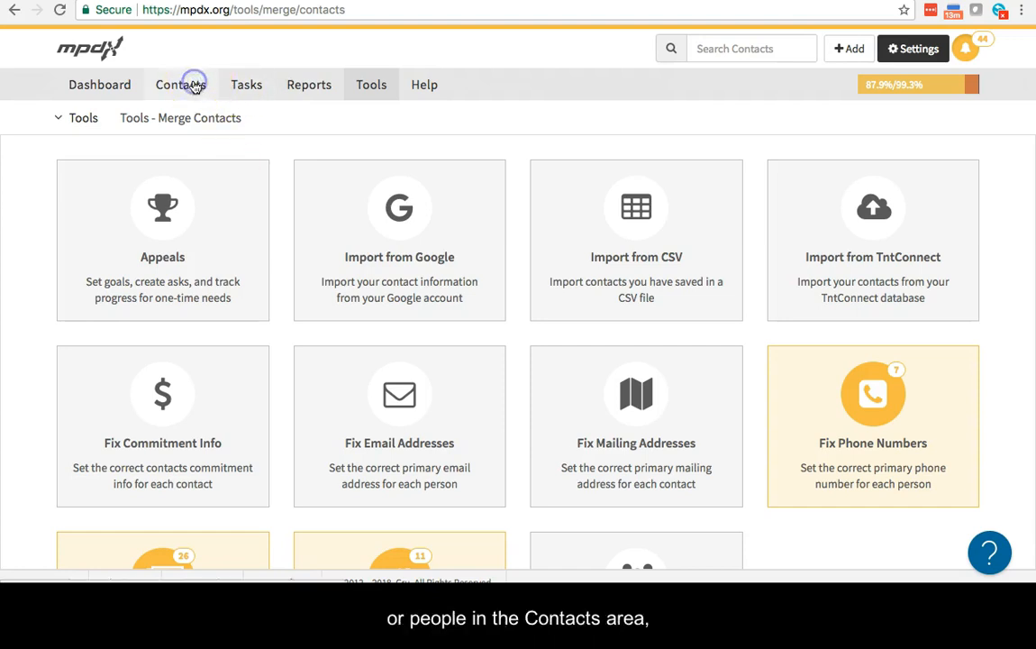
{"action": "left_click", "coordinate": [181, 85]}
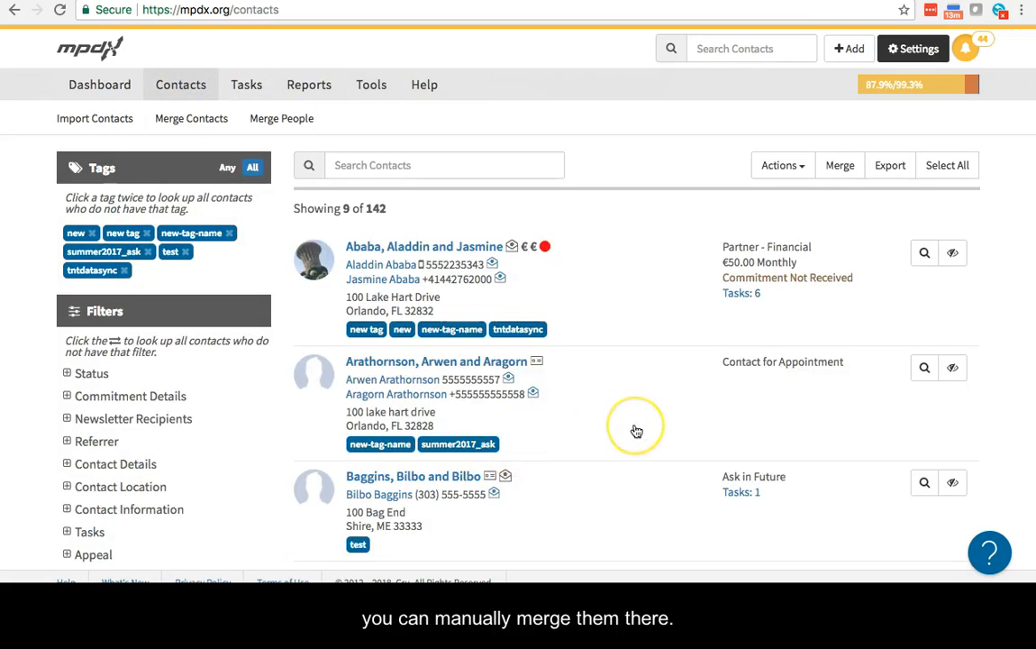
{"action": "scroll", "scroll_direction": "down", "scroll_amount": 3}
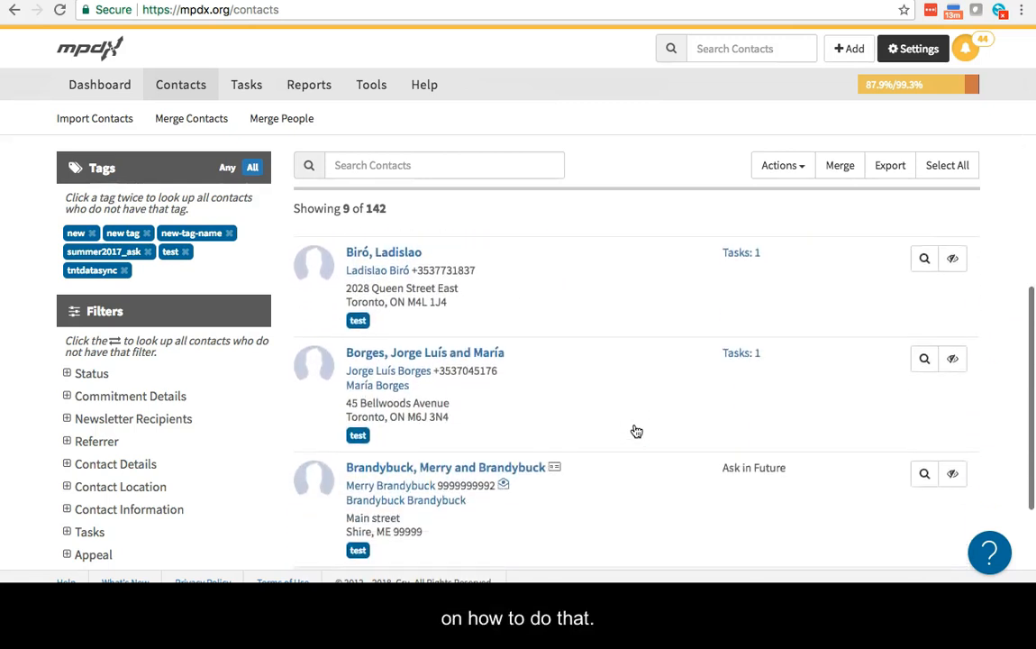
{"action": "scroll", "scroll_direction": "down", "scroll_amount": 3}
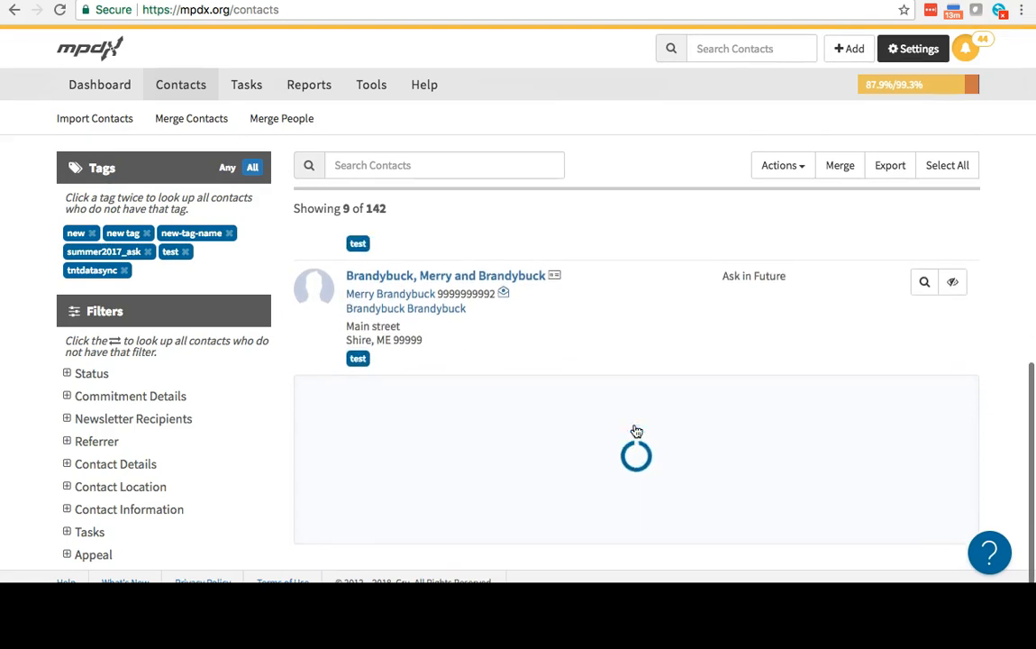
{"action": "left_click", "coordinate": [372, 85]}
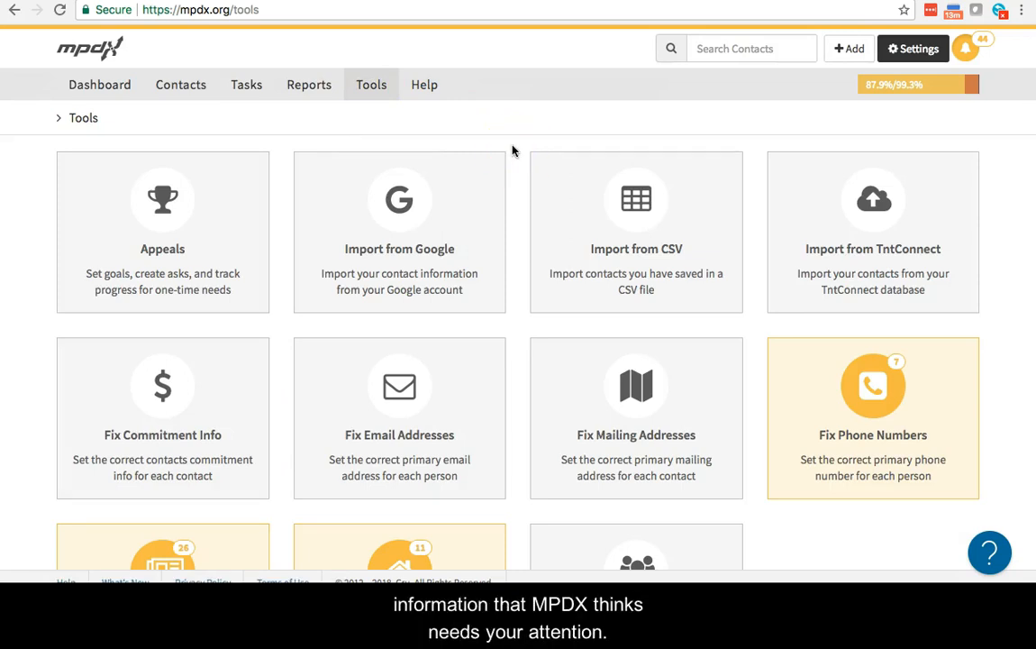
Step: Scroll the Tools page down to the newsletter, merge contacts and merge people tools
{"action": "scroll", "scroll_direction": "down", "scroll_amount": 3}
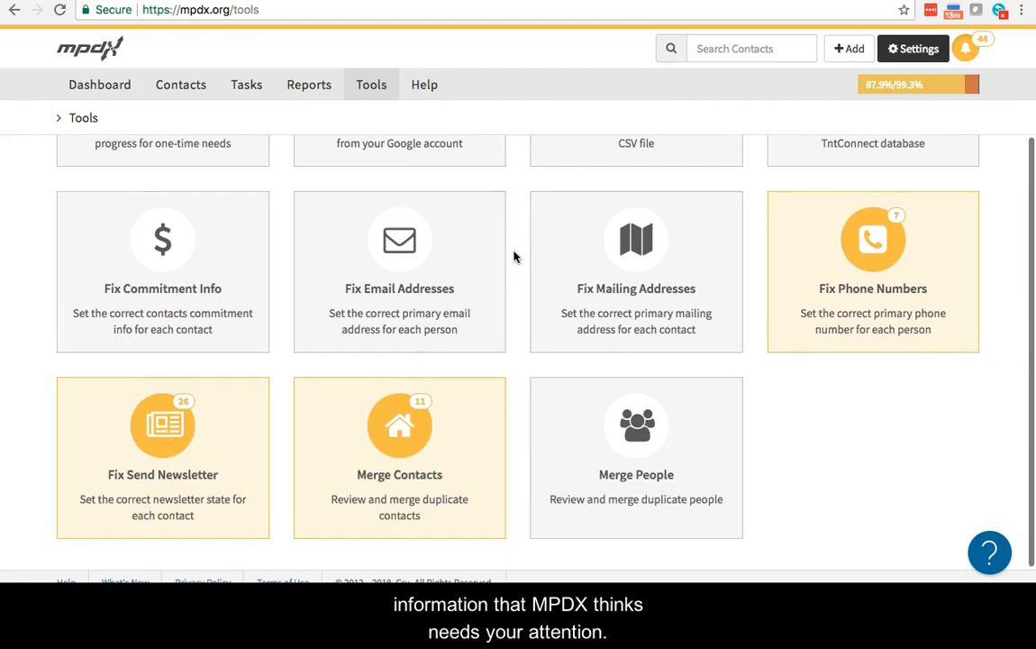
{"action": "mouse_move", "coordinate": [476, 241]}
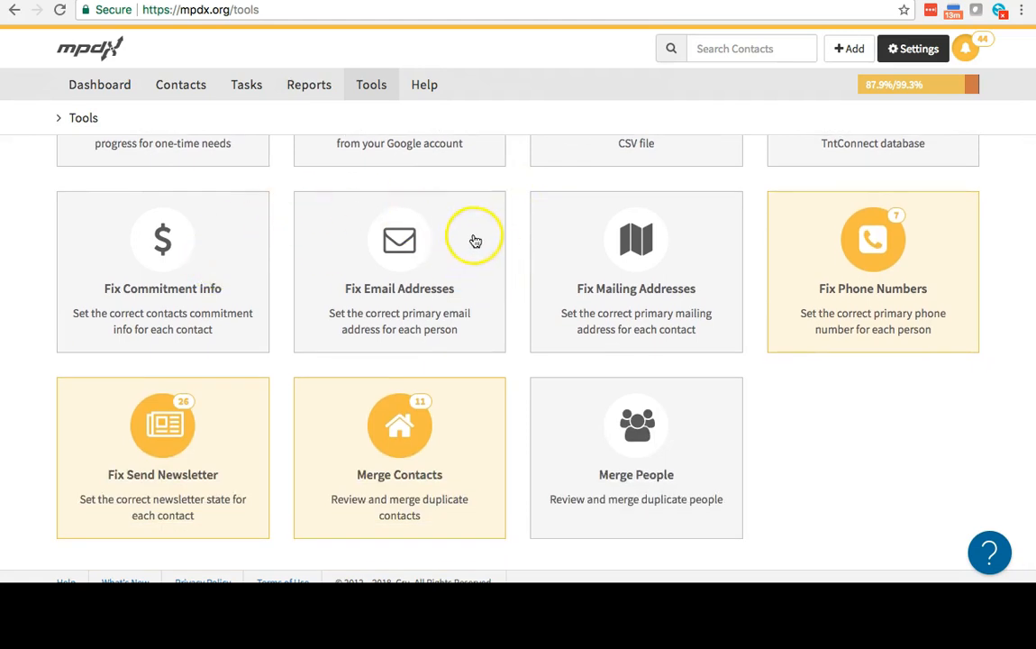
{"action": "mouse_move", "coordinate": [202, 440]}
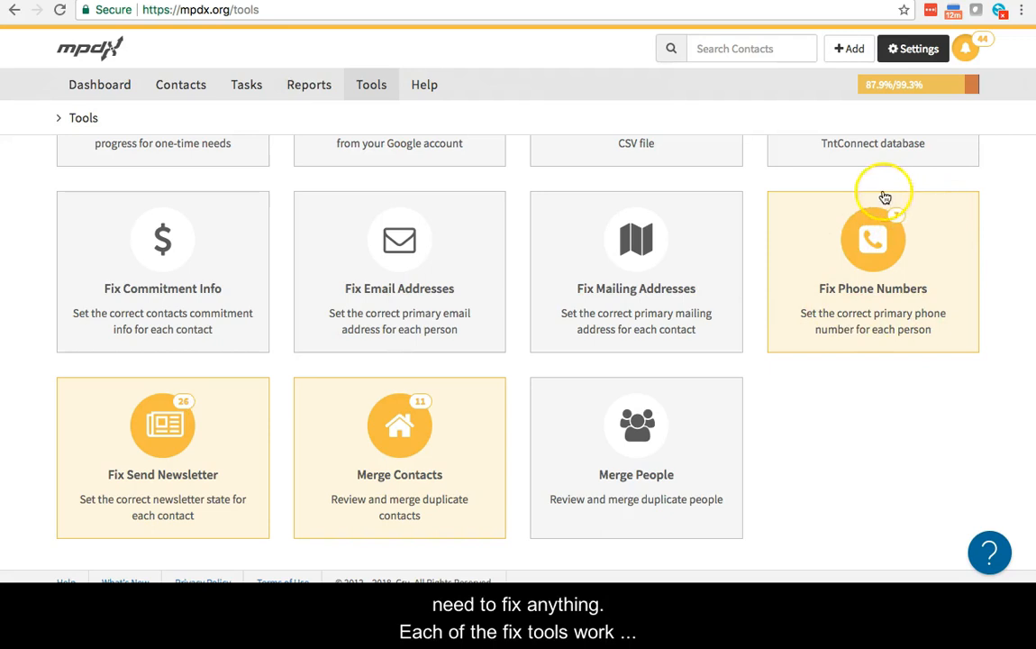
{"action": "mouse_move", "coordinate": [935, 258]}
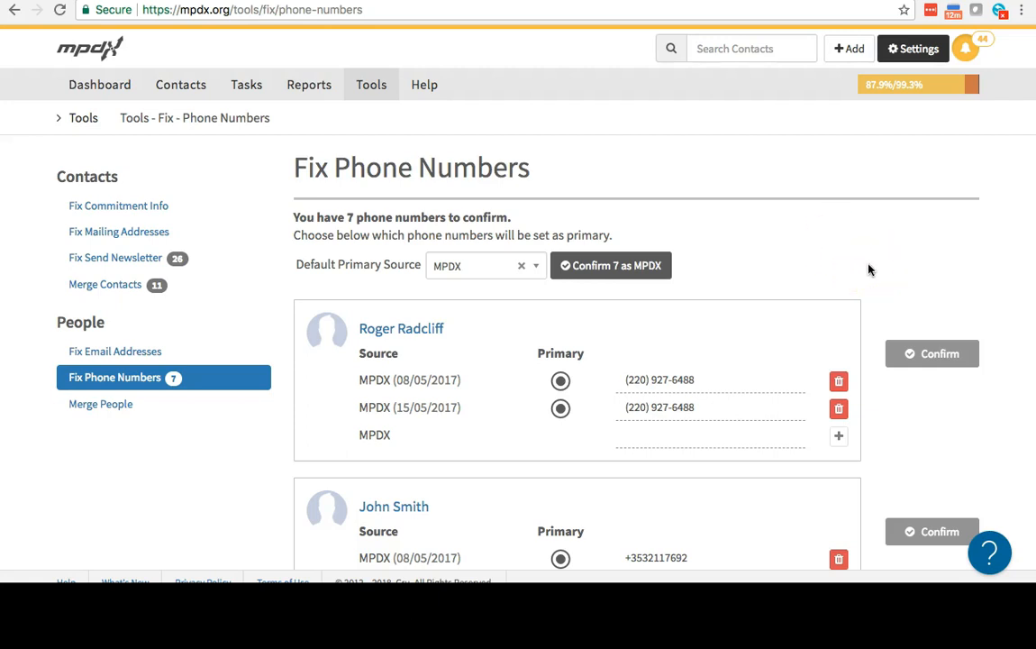
Step: Make the 12/05/2017 number primary for the last contact in Fix Phone Numbers
{"action": "scroll", "scroll_direction": "down", "scroll_amount": 3}
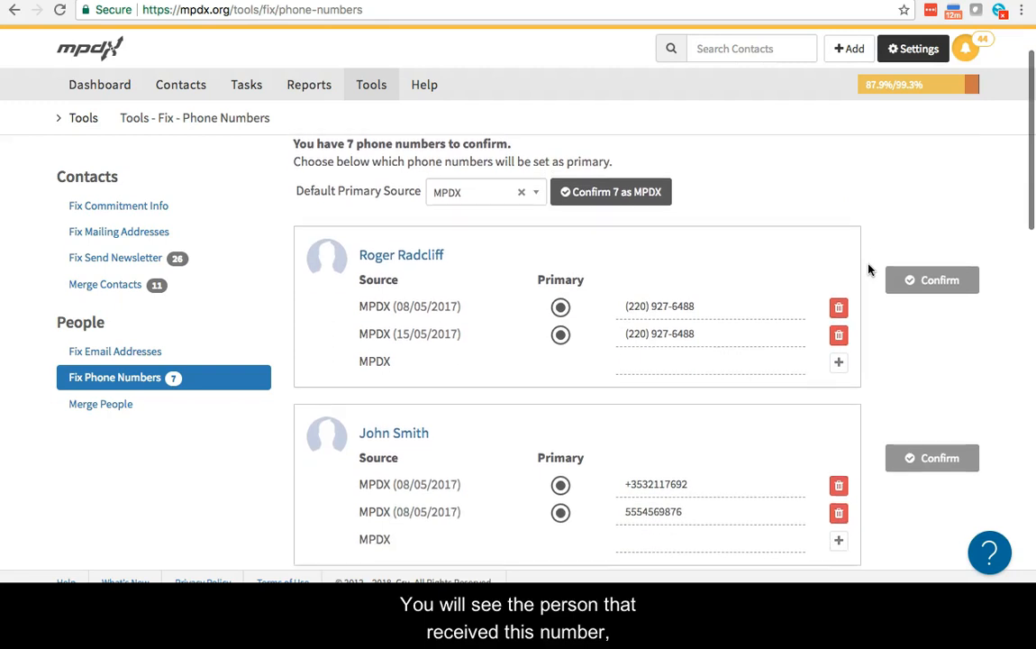
{"action": "scroll", "scroll_direction": "down", "scroll_amount": 3}
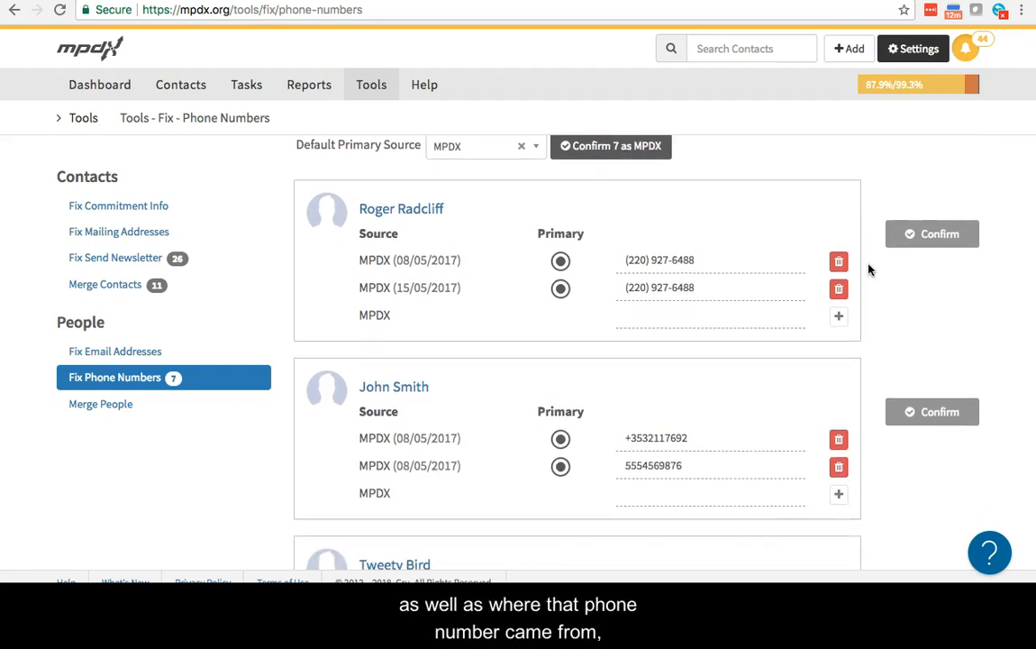
{"action": "scroll", "scroll_direction": "down", "scroll_amount": 3}
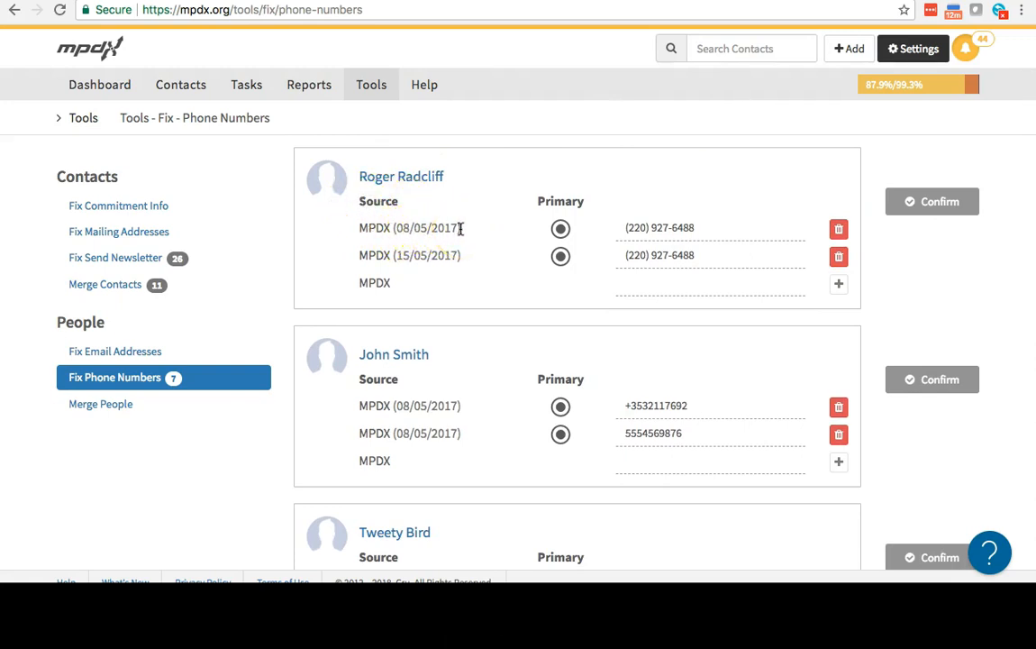
{"action": "scroll", "scroll_direction": "down", "scroll_amount": 3}
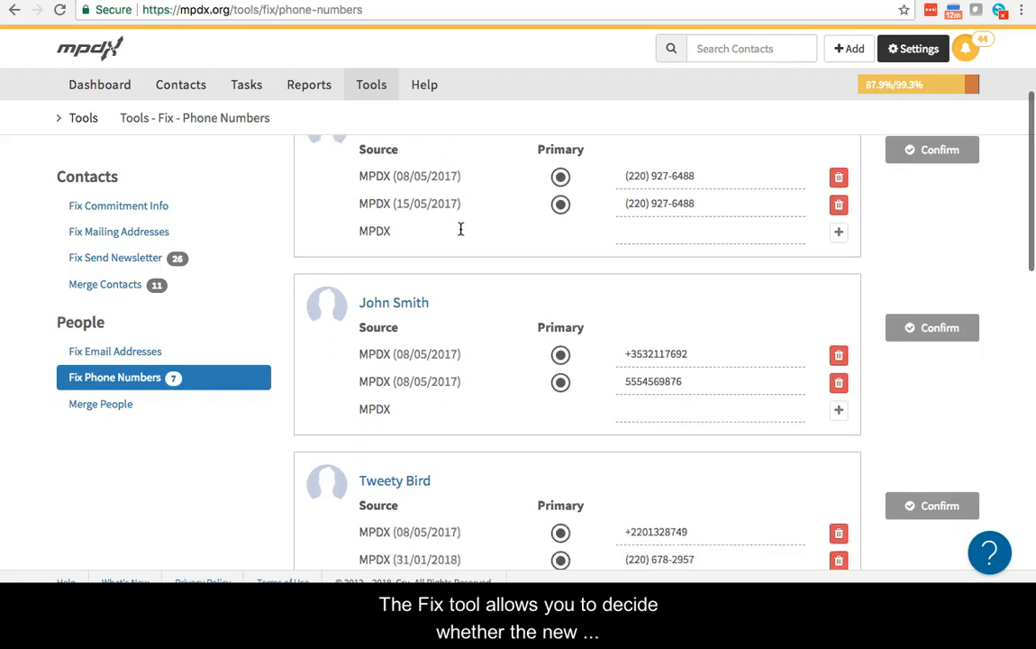
{"action": "scroll", "scroll_direction": "down", "scroll_amount": 3}
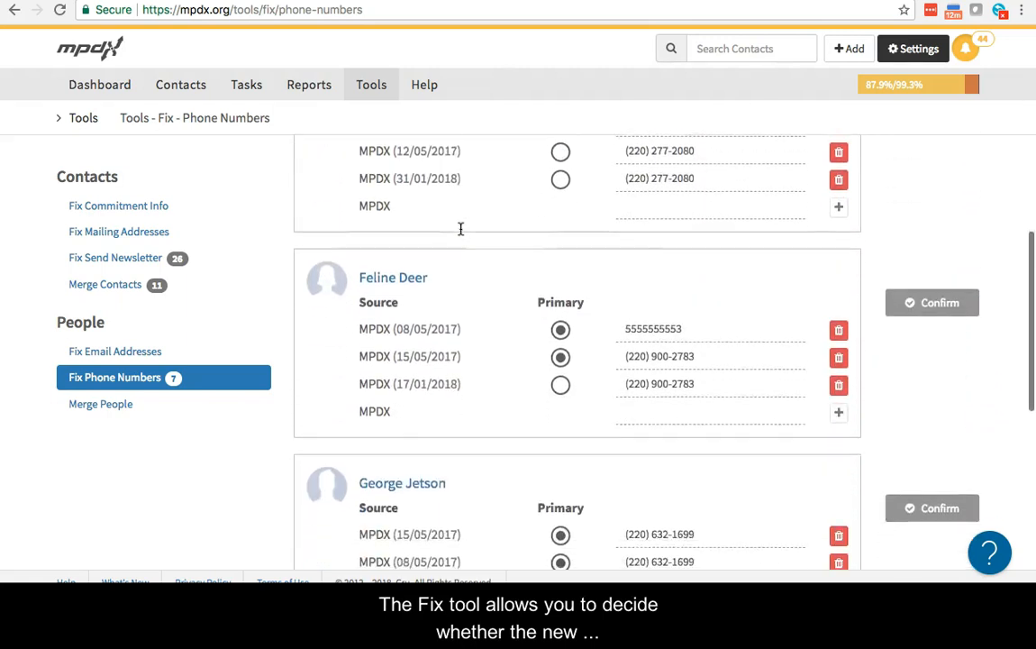
{"action": "scroll", "scroll_direction": "down", "scroll_amount": 3}
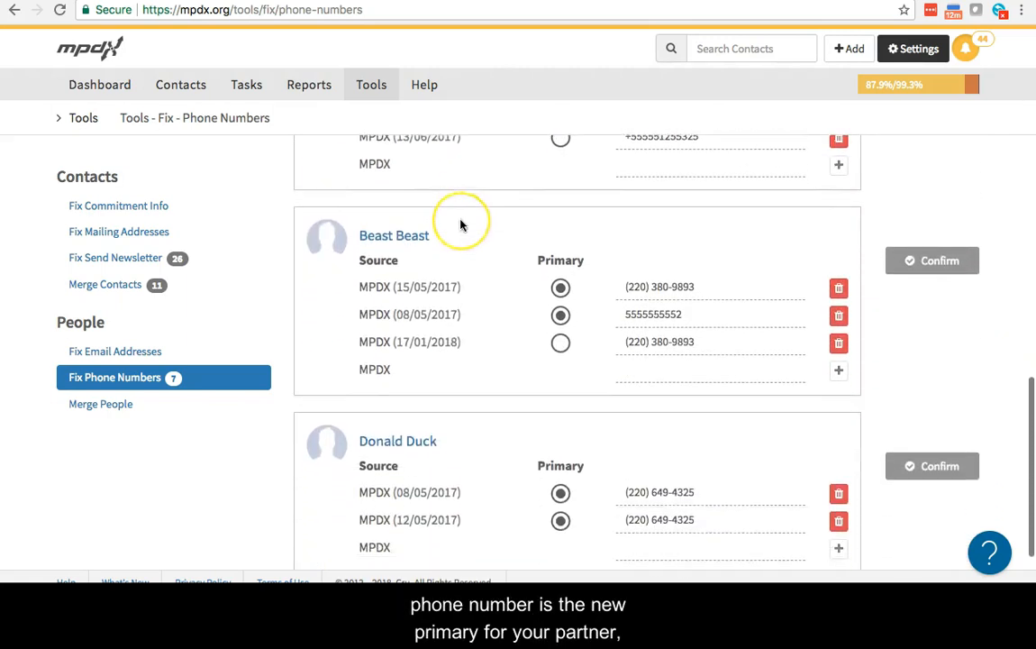
{"action": "scroll", "scroll_direction": "down", "scroll_amount": 3}
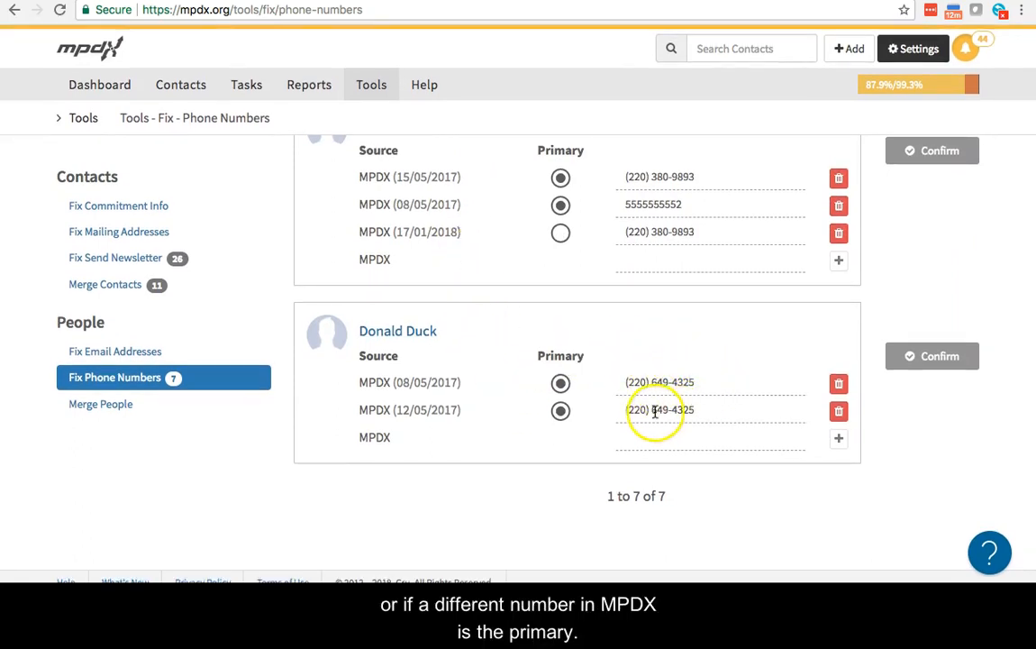
{"action": "left_click", "coordinate": [561, 411]}
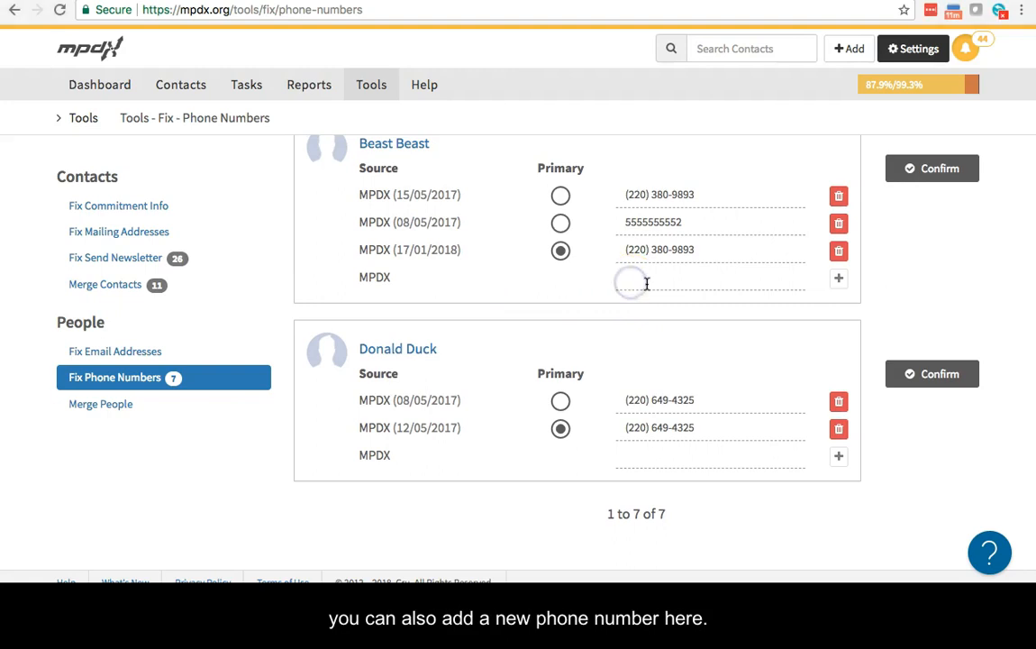
Step: Add phone number 5553355 for Beast Beast and make it the primary number
{"action": "left_click", "coordinate": [710, 277]}
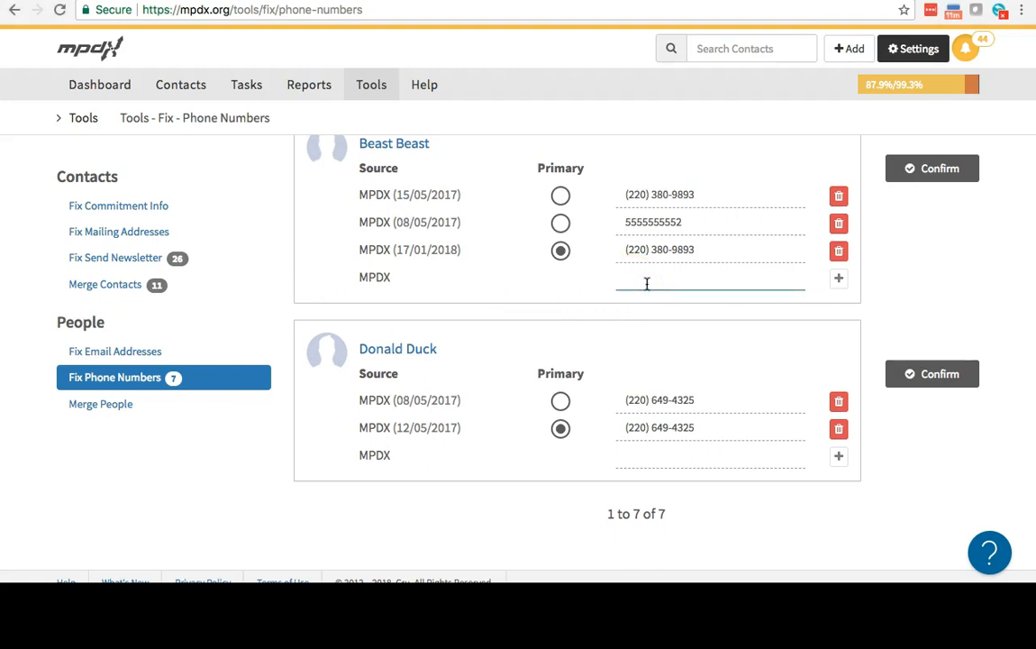
{"action": "type", "text": "5553355342"}
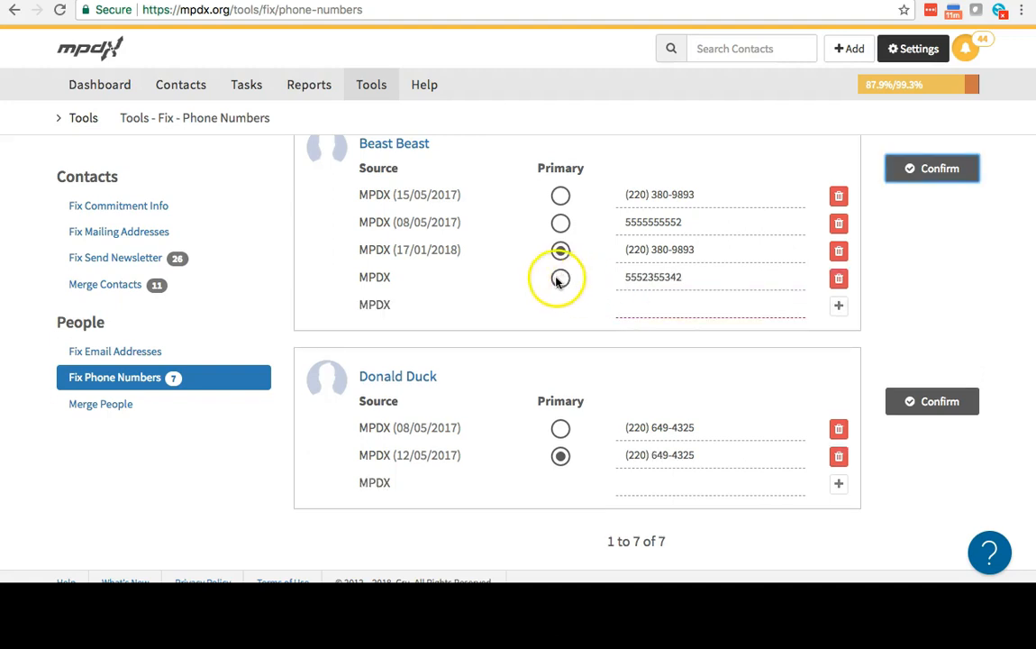
{"action": "left_click", "coordinate": [559, 277]}
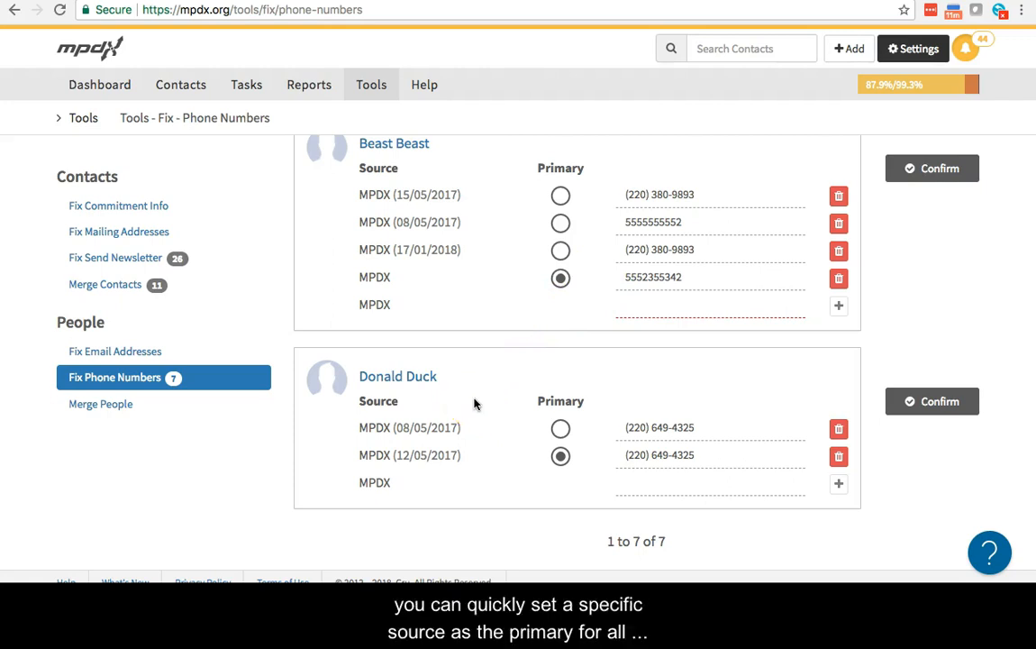
{"action": "scroll", "scroll_direction": "down", "scroll_amount": 3}
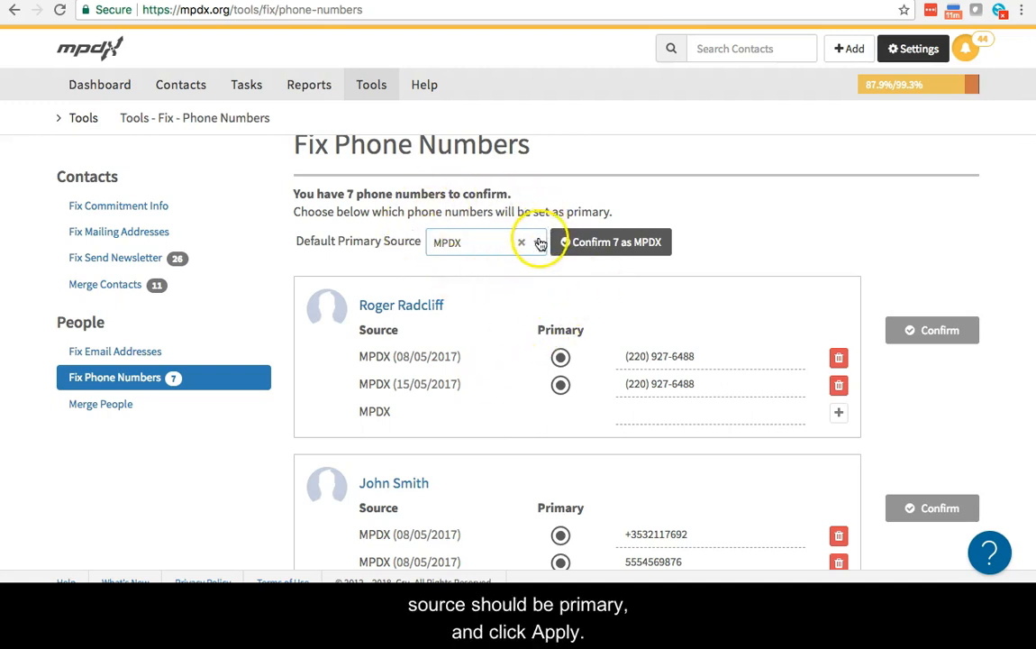
Step: Confirm all 7 phone numbers with MPDX as primary source, leaving no people needing attention
{"action": "left_click", "coordinate": [613, 241]}
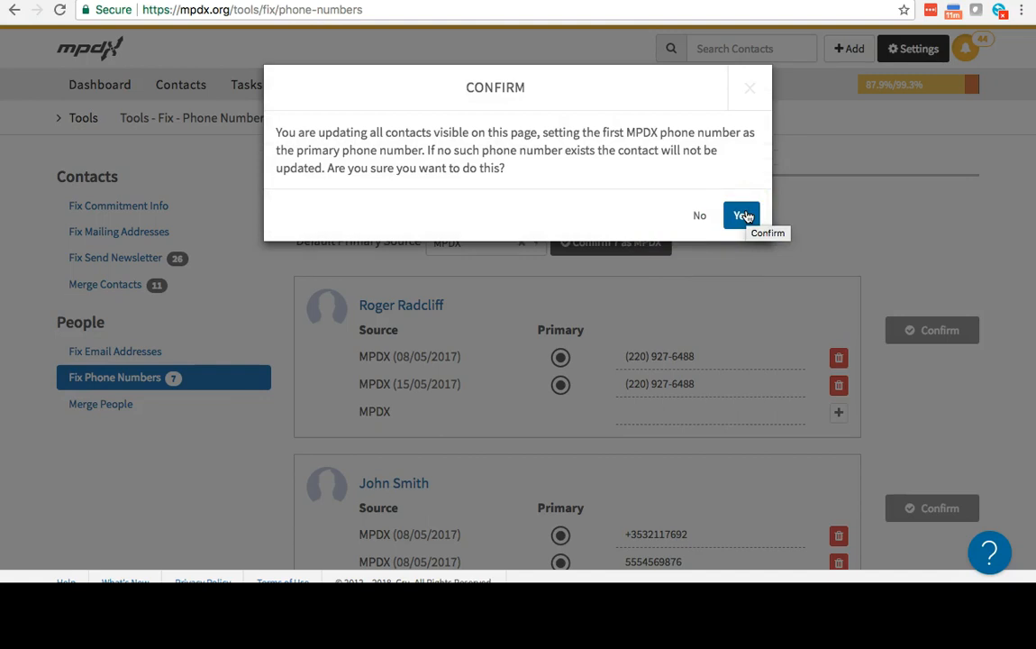
{"action": "left_click", "coordinate": [741, 217]}
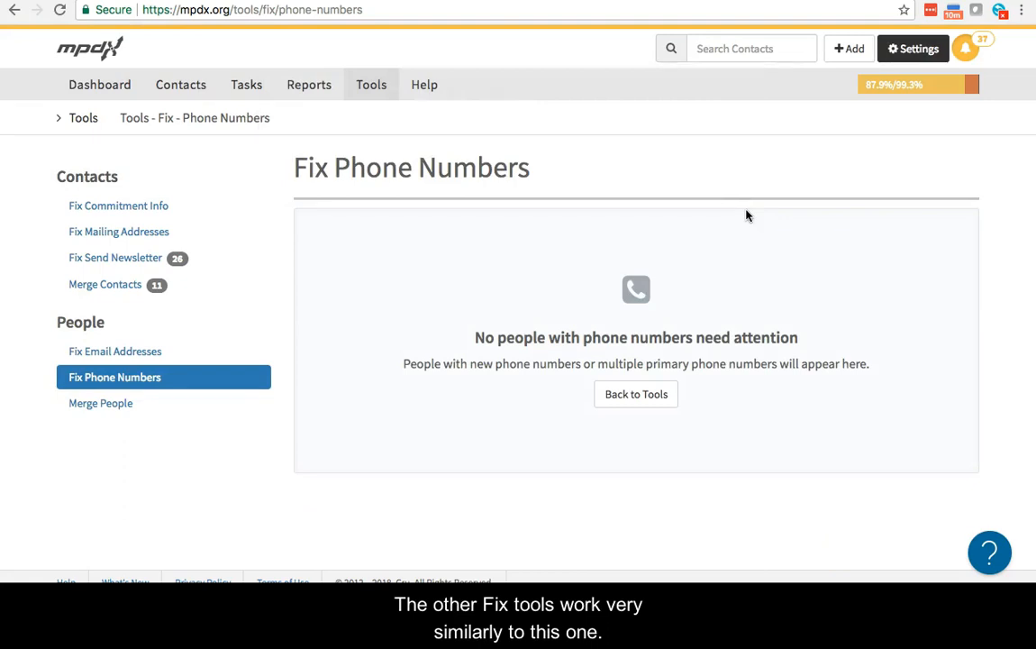
{"action": "mouse_move", "coordinate": [247, 227]}
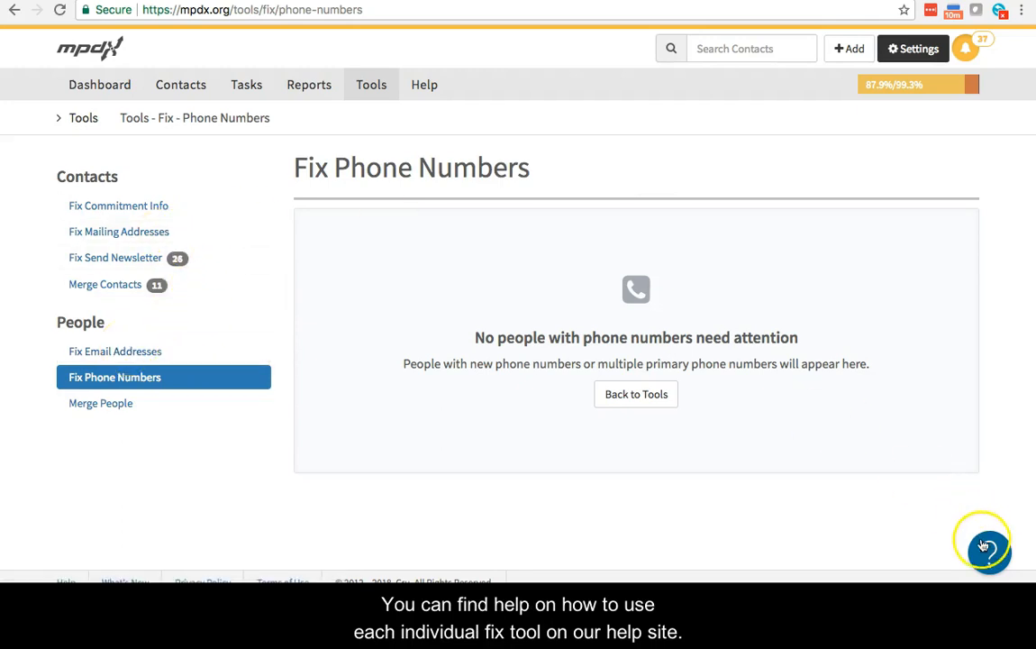
{"action": "left_click", "coordinate": [984, 548]}
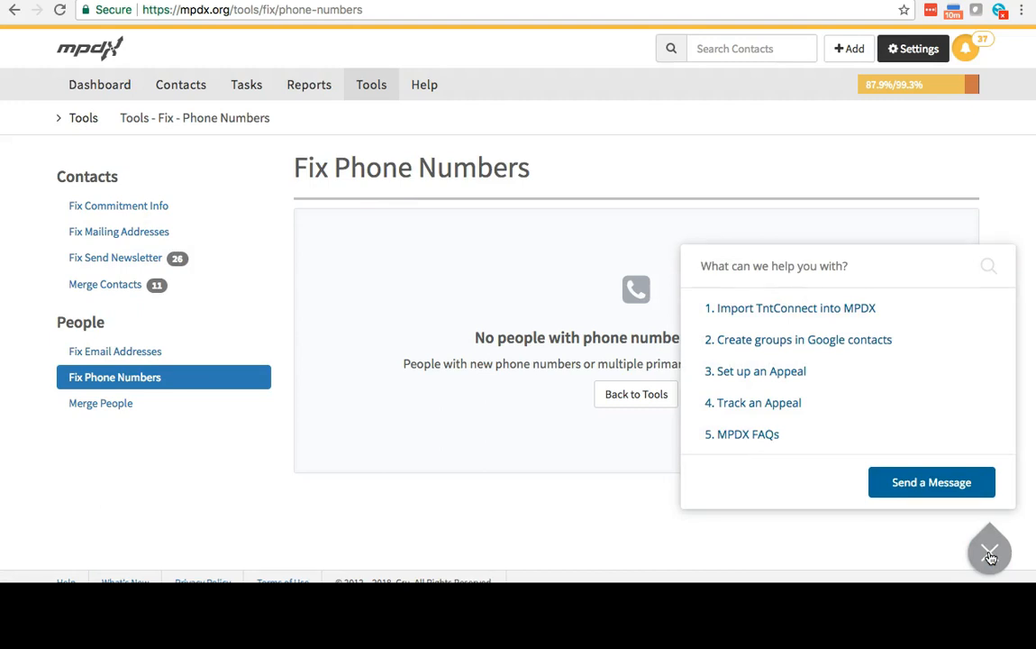
{"action": "type", "text": "fix"}
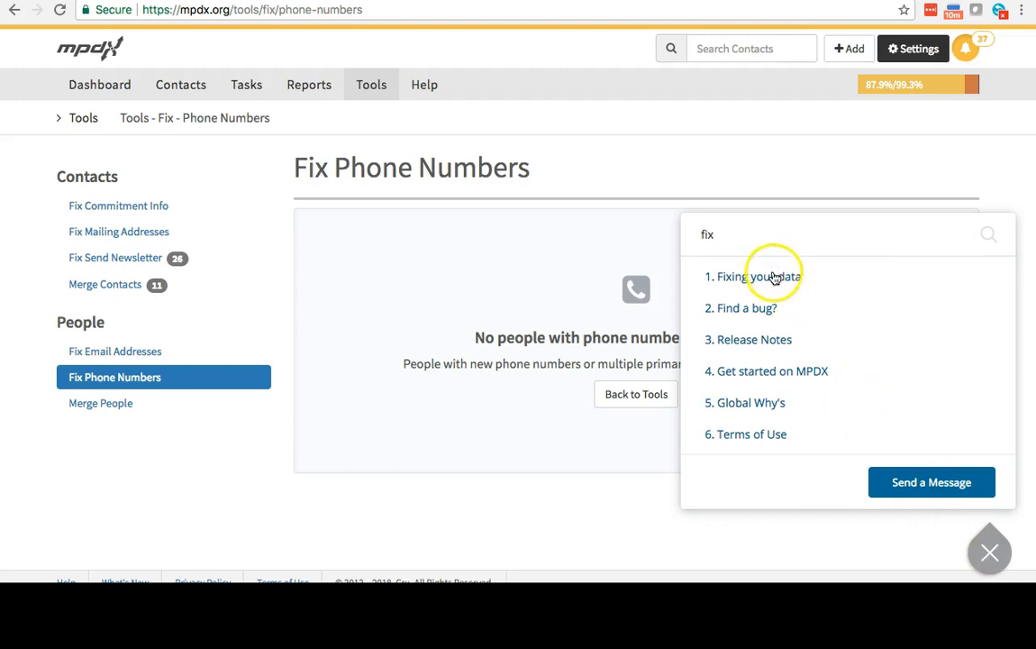
{"action": "left_click", "coordinate": [754, 274]}
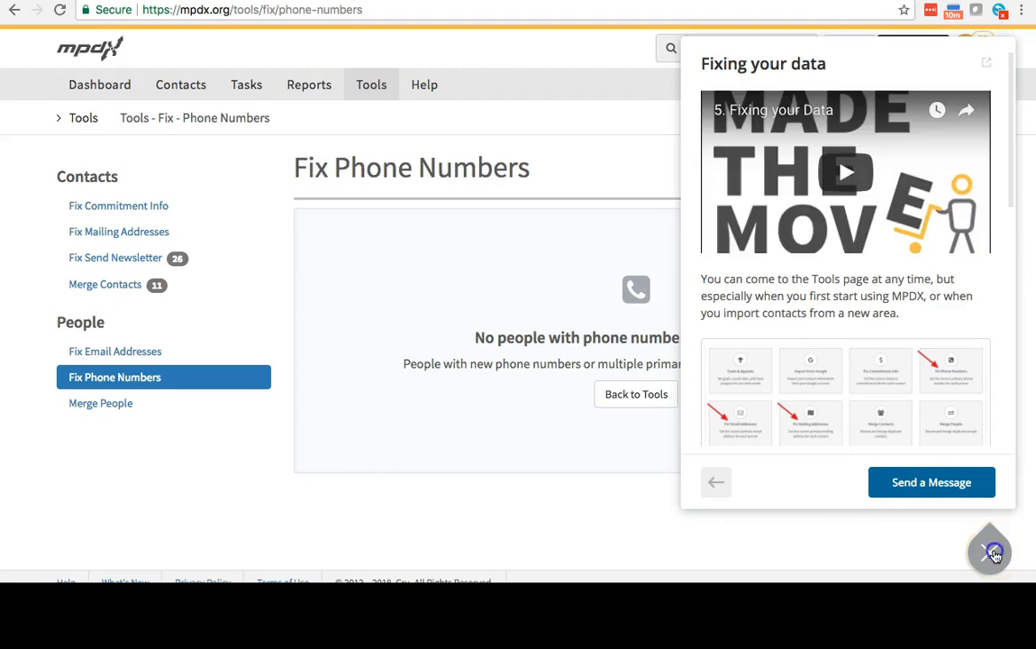
{"action": "left_click", "coordinate": [991, 552]}
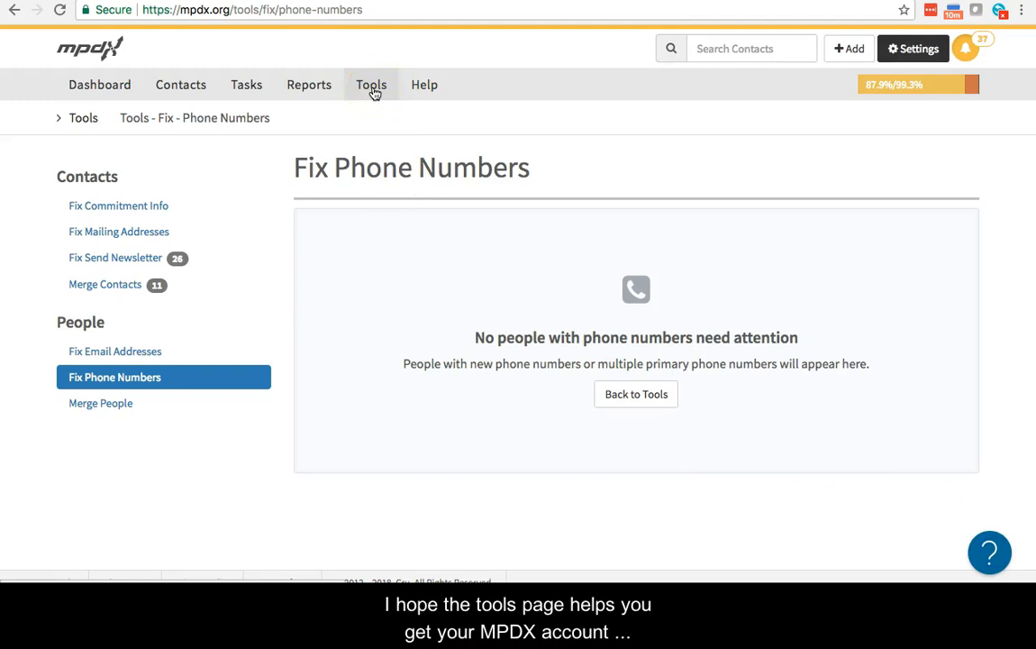
Step: Return to the Tools overview scrolled to the fix, newsletter and merge tools
{"action": "left_click", "coordinate": [371, 85]}
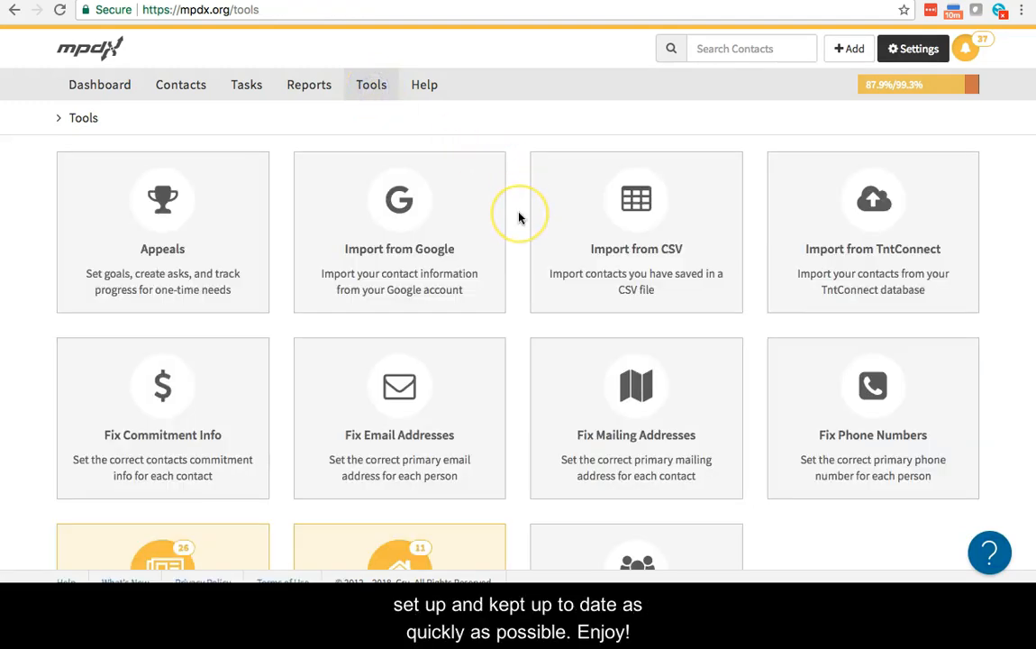
{"action": "scroll", "scroll_direction": "down", "scroll_amount": 3}
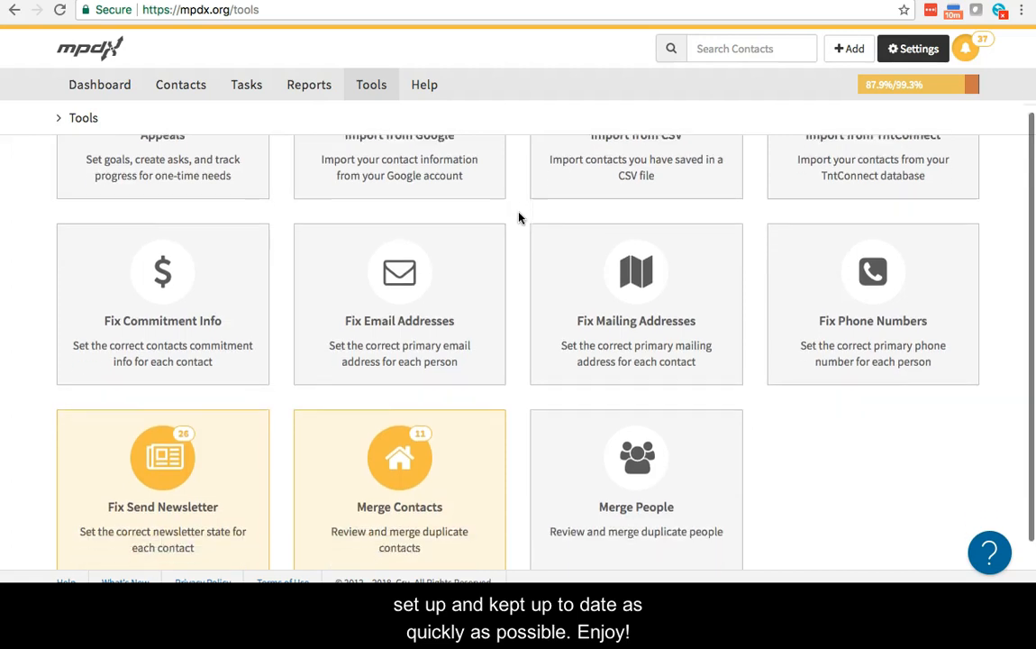